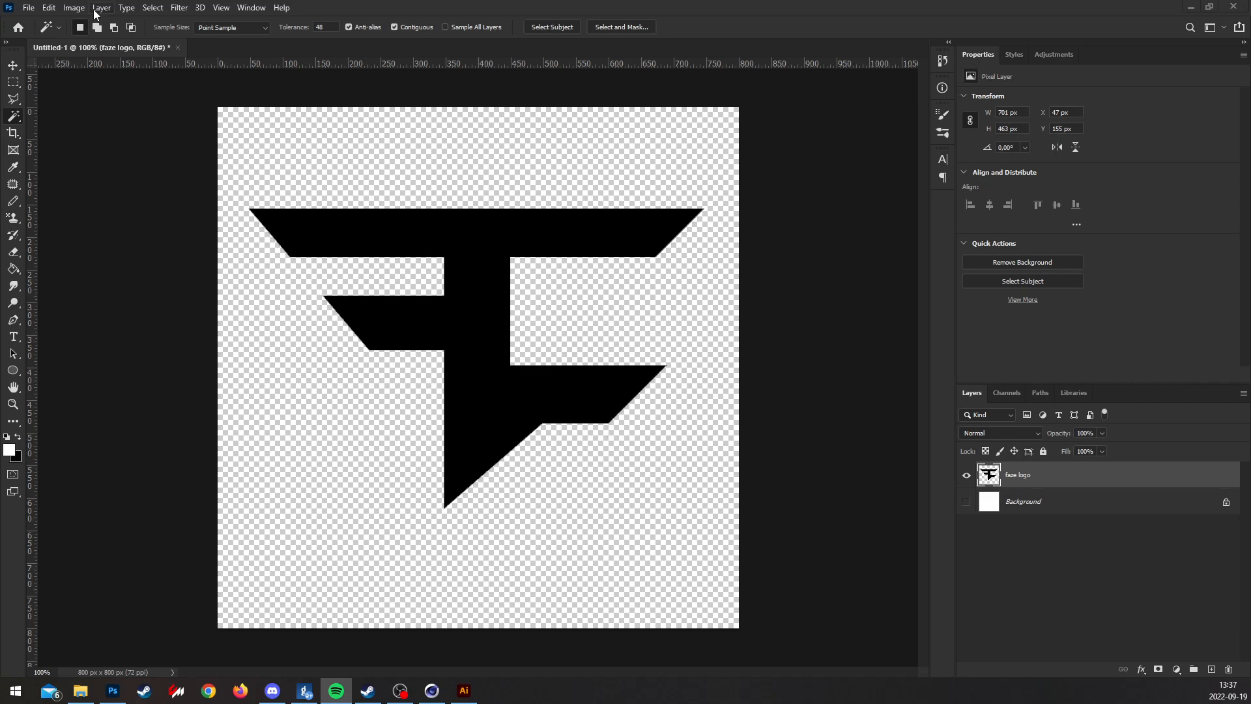
Save the transparent FaZe logo as a PNG file in the Pictures folder.
click(28, 8)
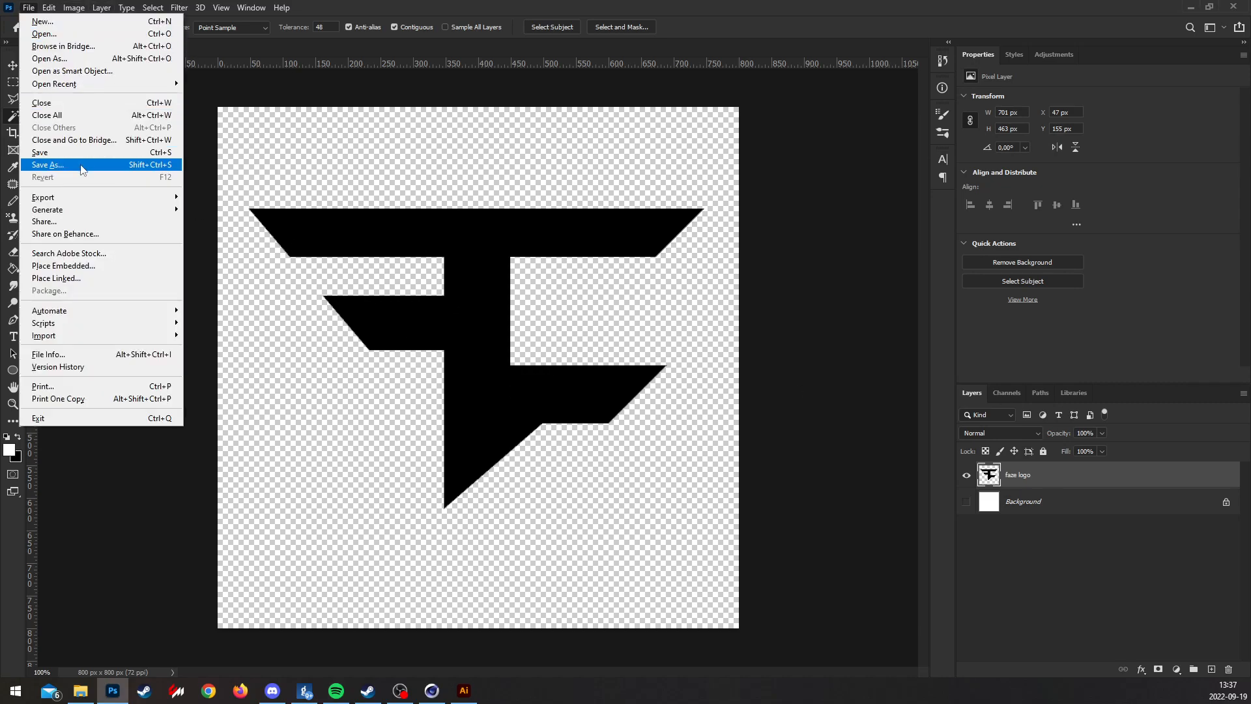
click(47, 164)
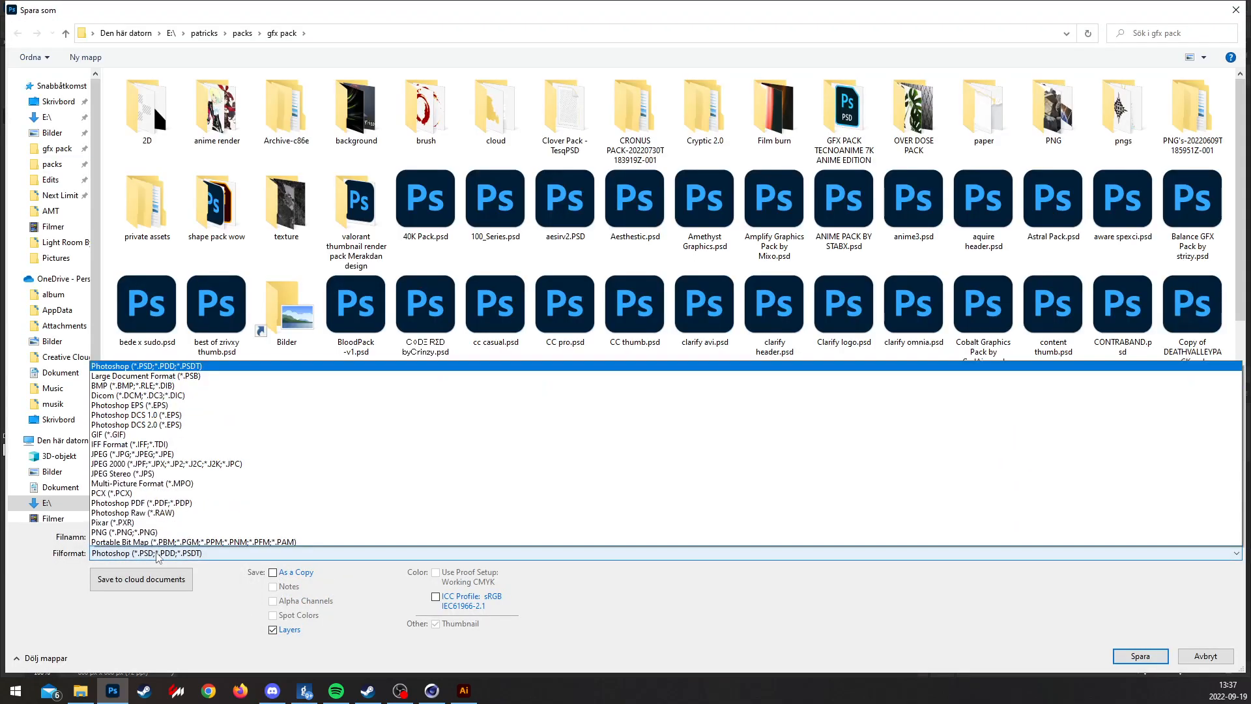
click(124, 531)
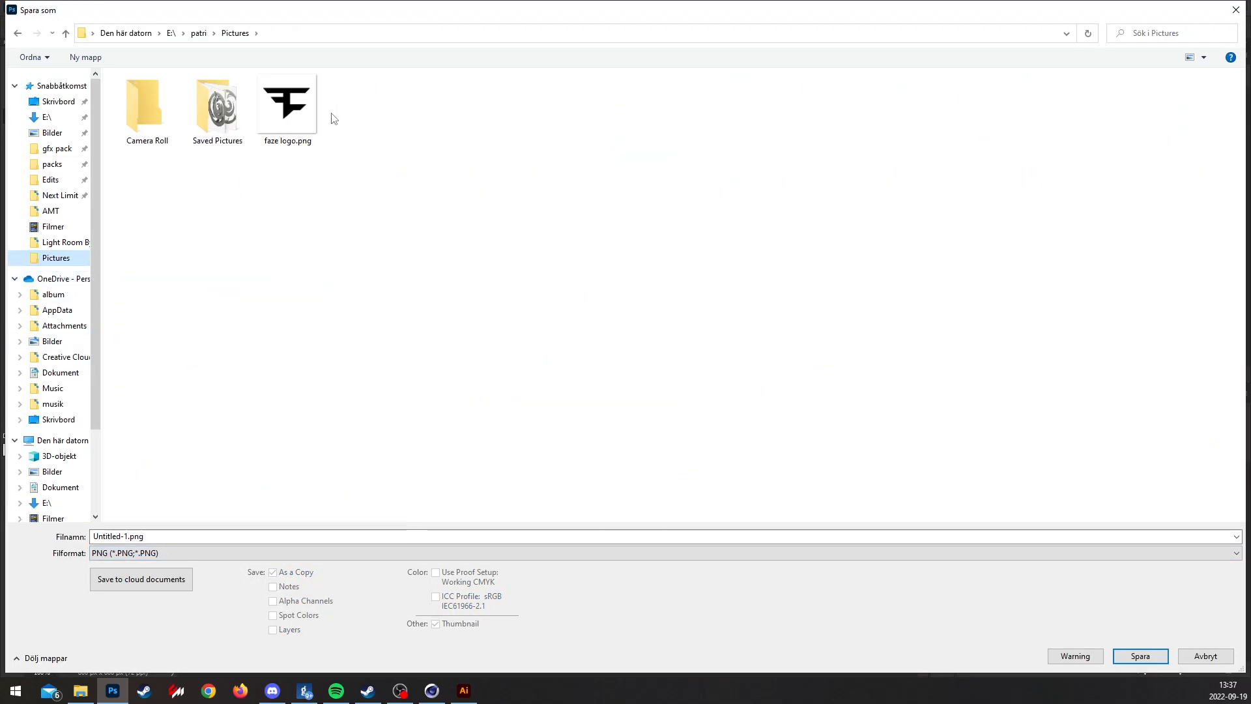
click(1139, 655)
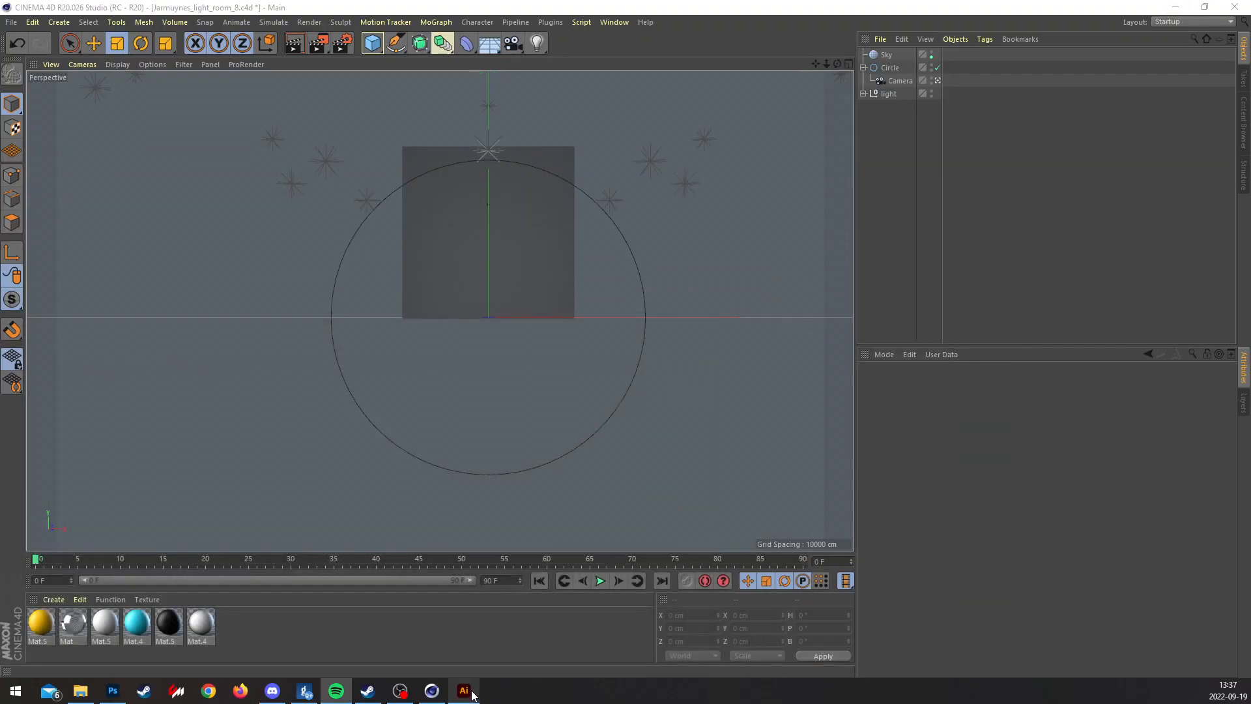
Switch to Illustrator and open faze logo.png from the Pictures folder.
click(462, 691)
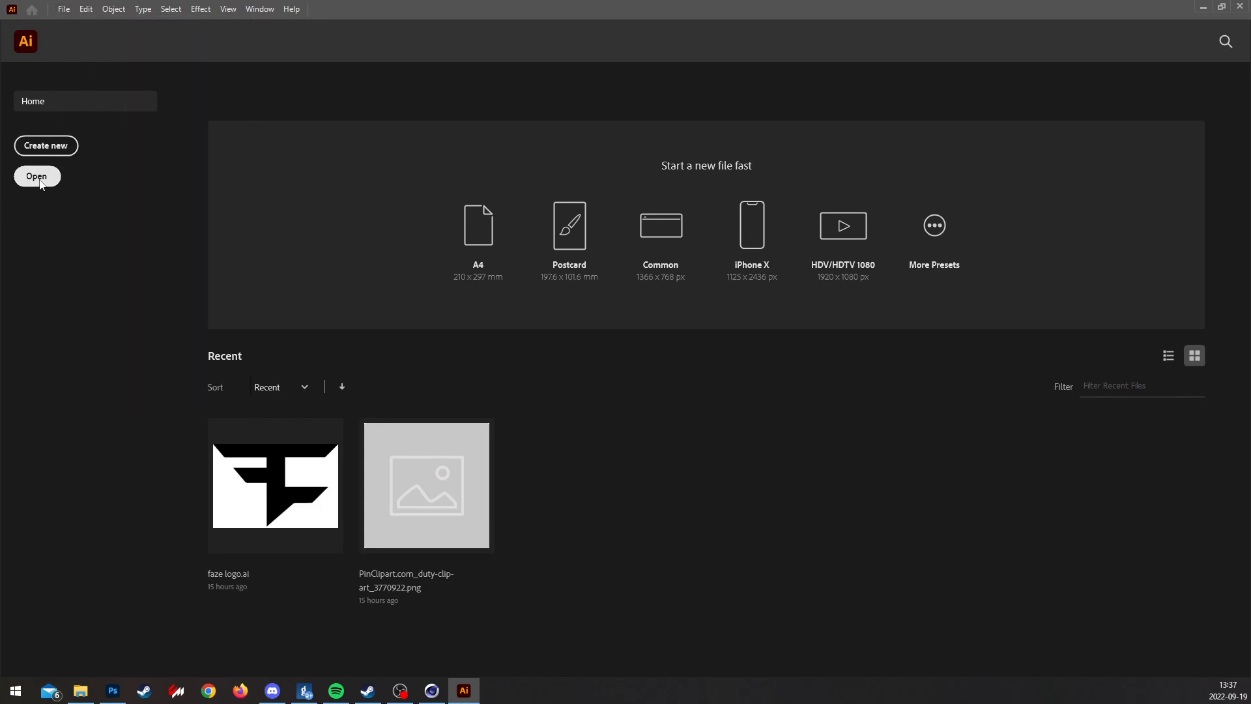
click(36, 176)
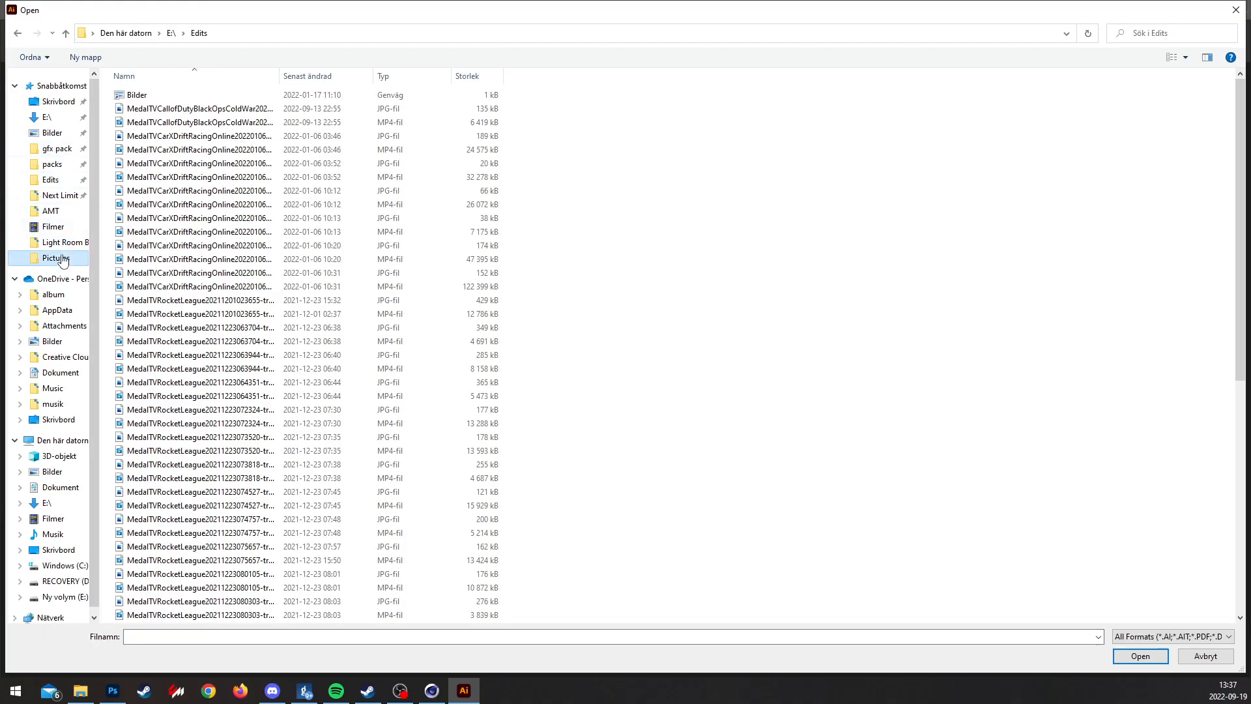
click(1204, 655)
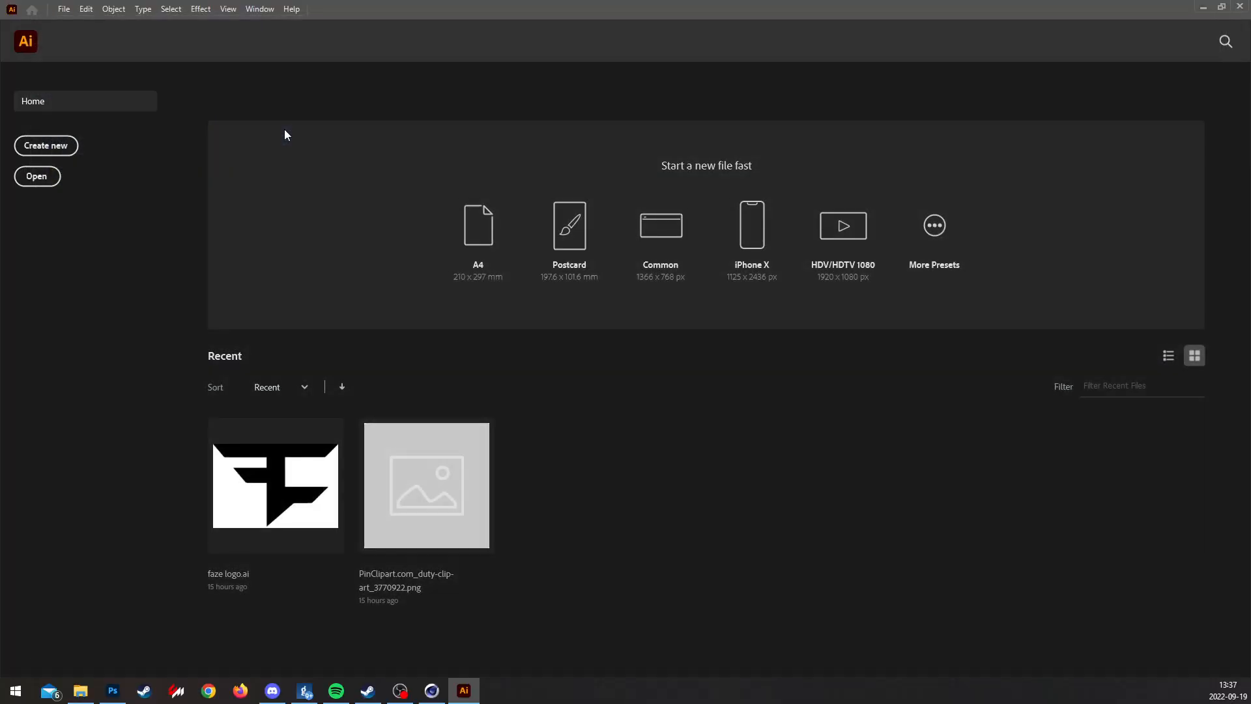
mouse_move(301, 281)
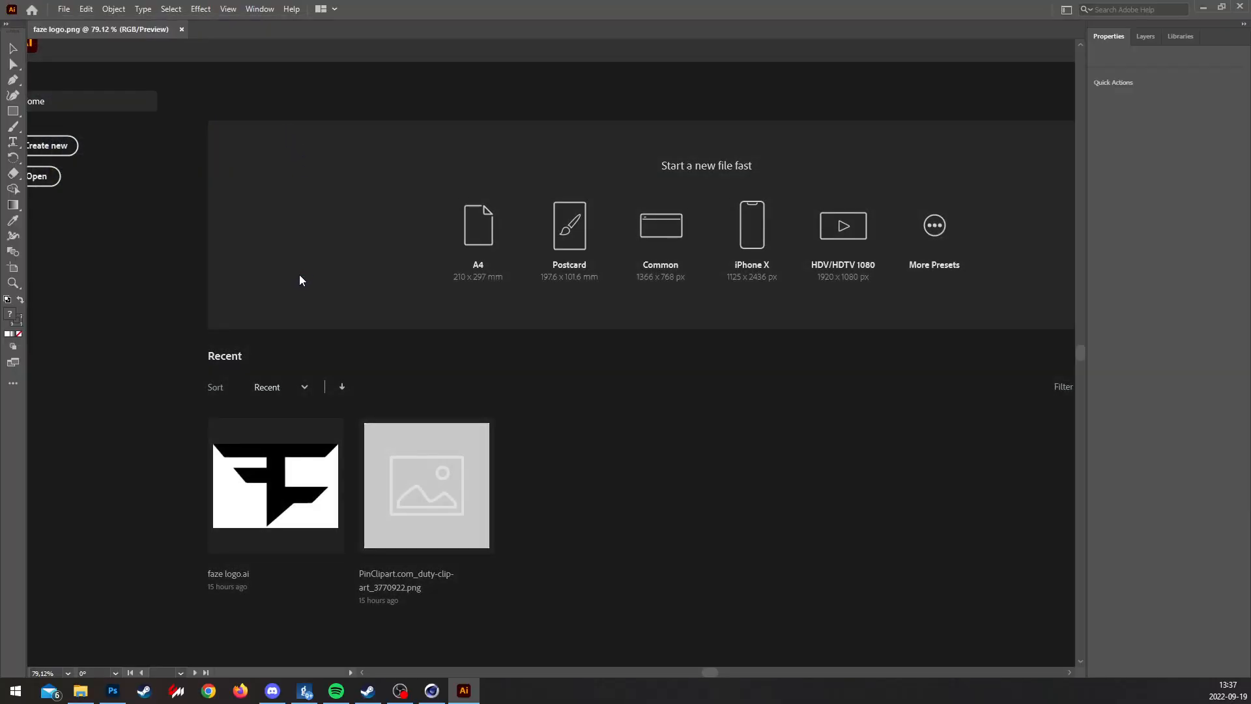
double_click(275, 485)
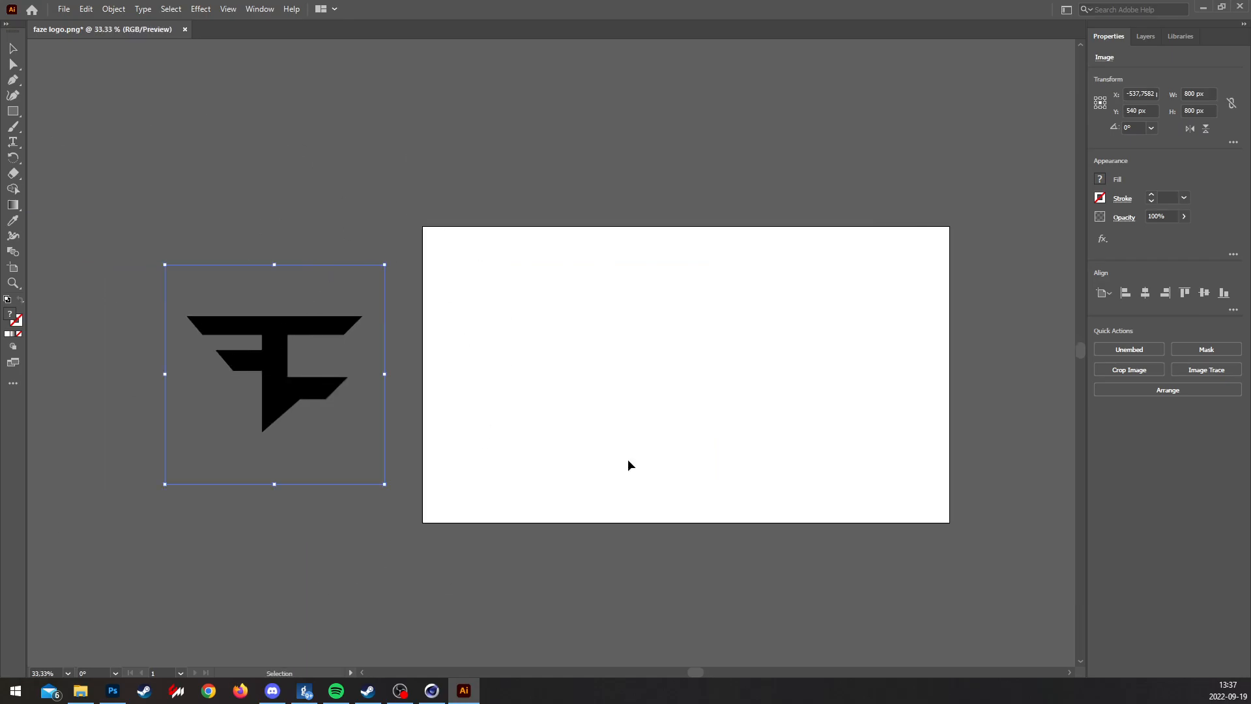
Image-trace the logo and expand it into vector paths.
click(114, 9)
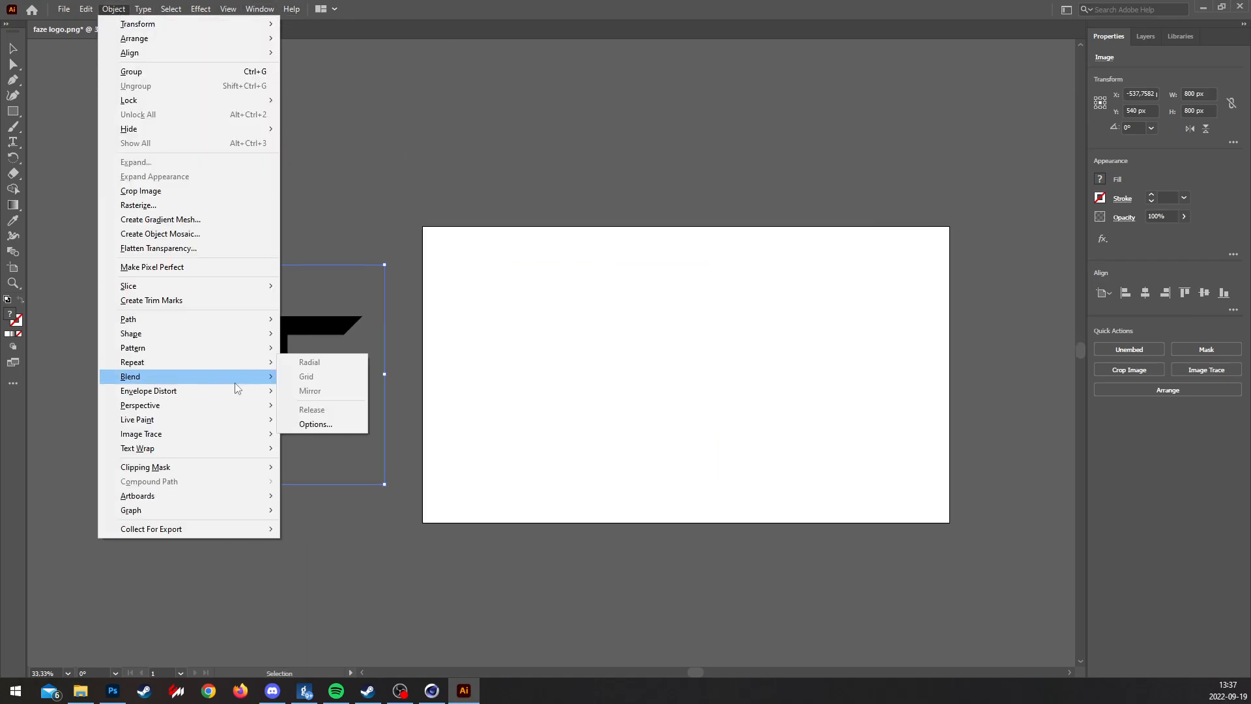
mouse_move(141, 433)
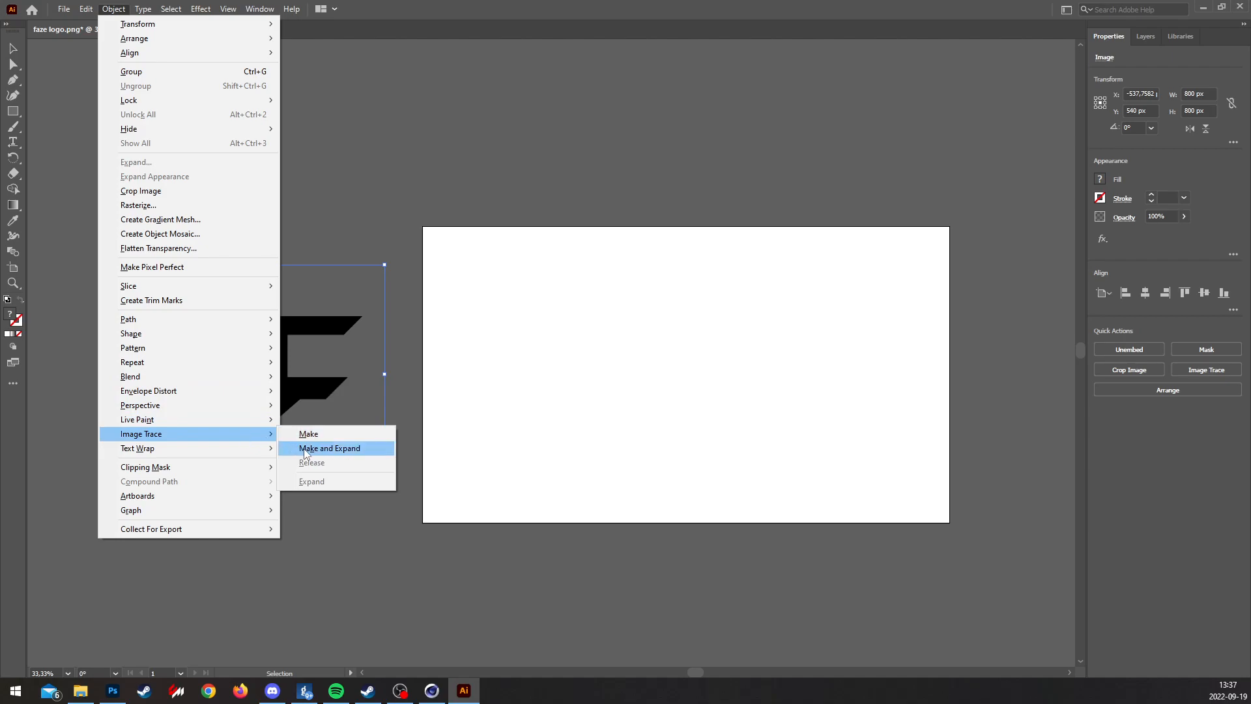
click(328, 447)
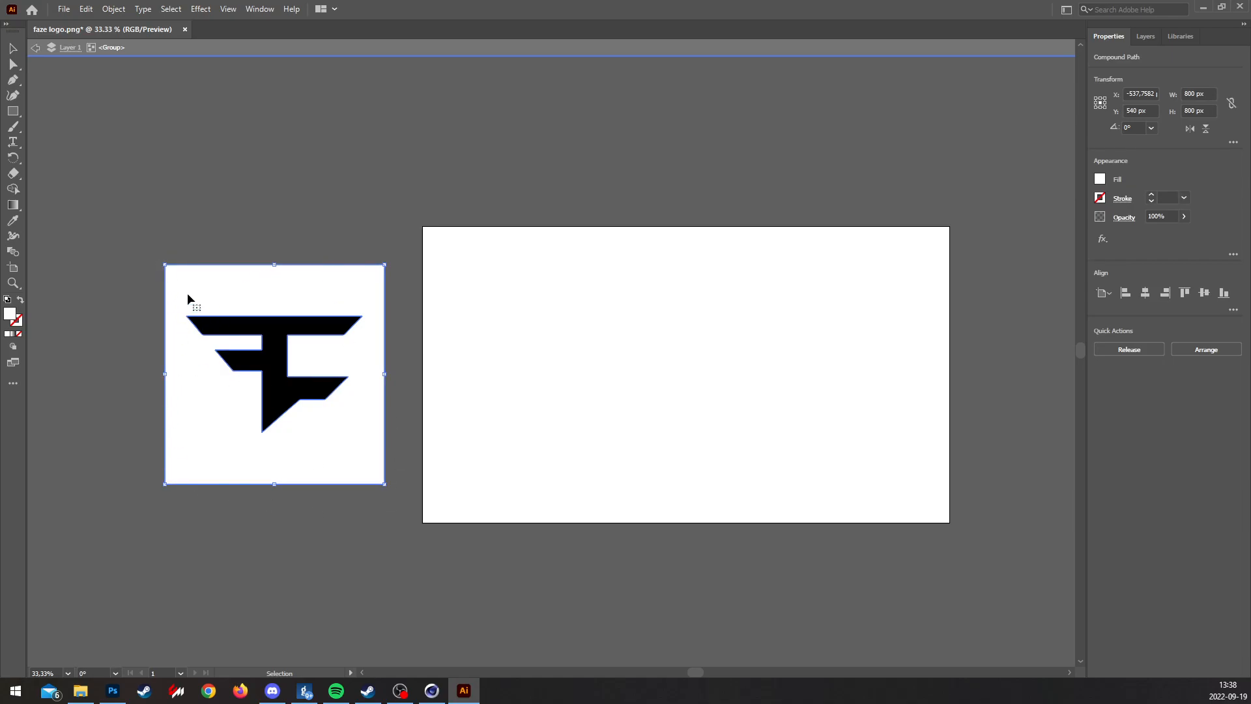
mouse_move(320, 451)
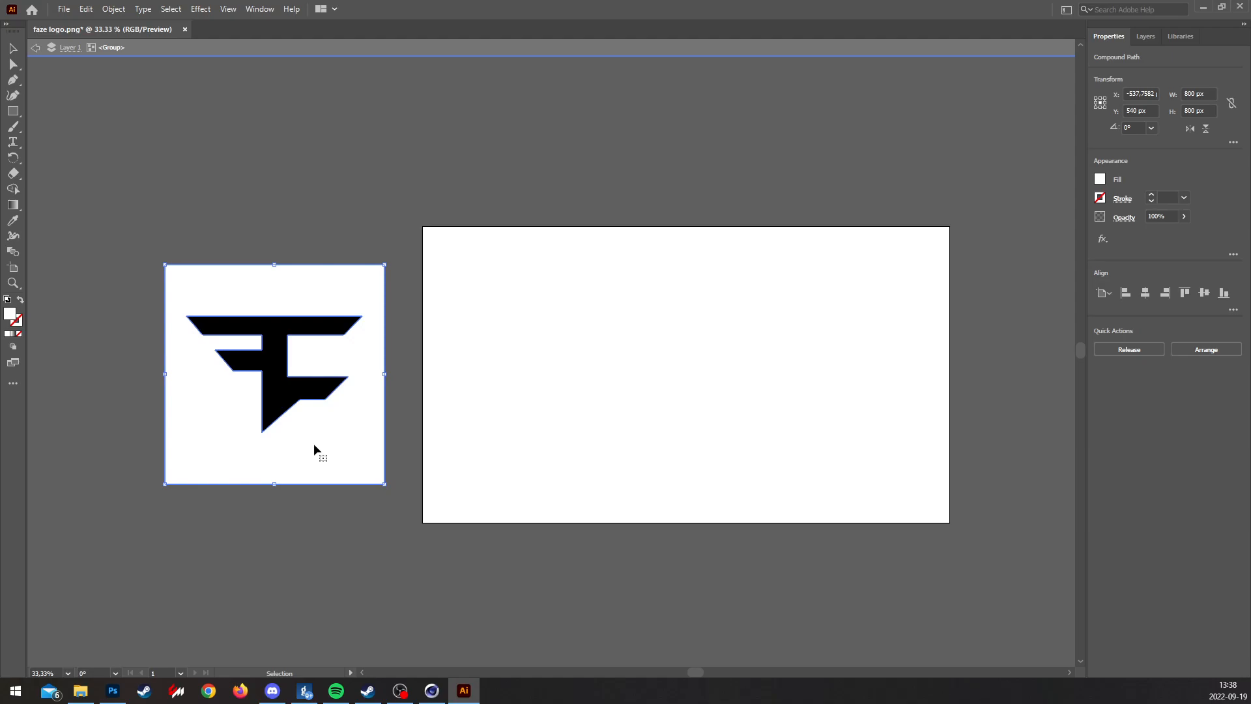
Deselect the logo and save it as faze logo.ai.
click(154, 156)
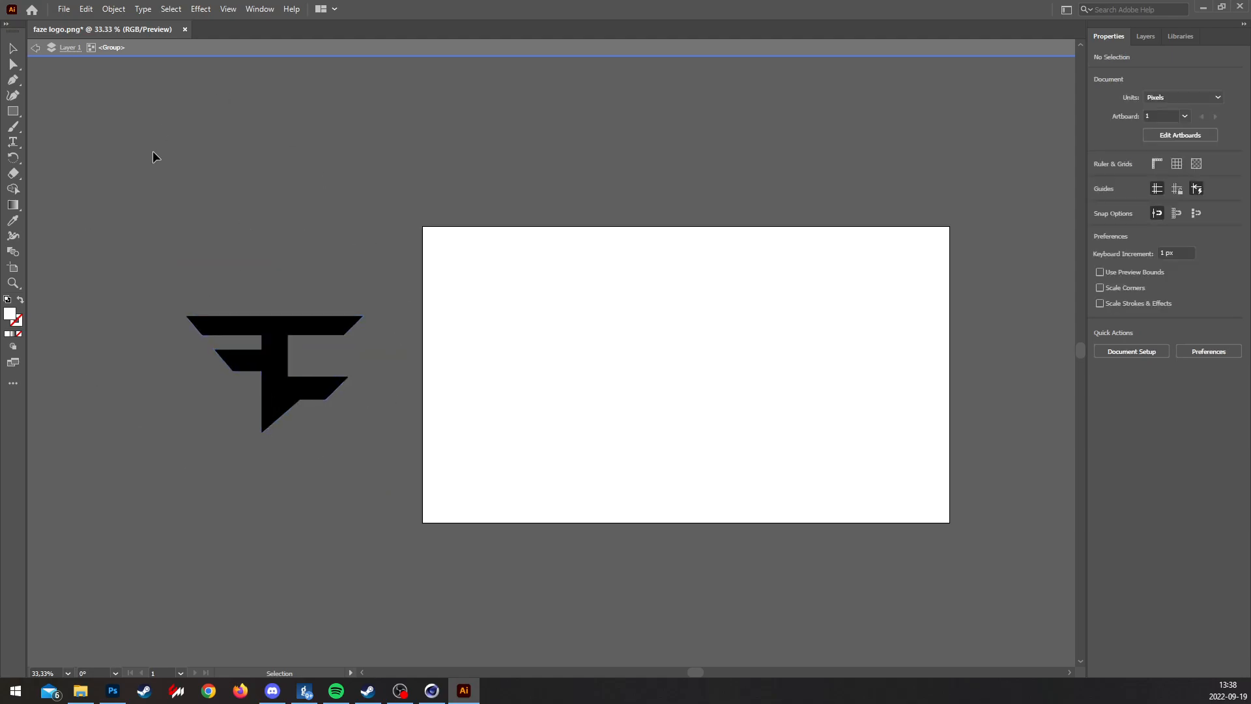
click(62, 9)
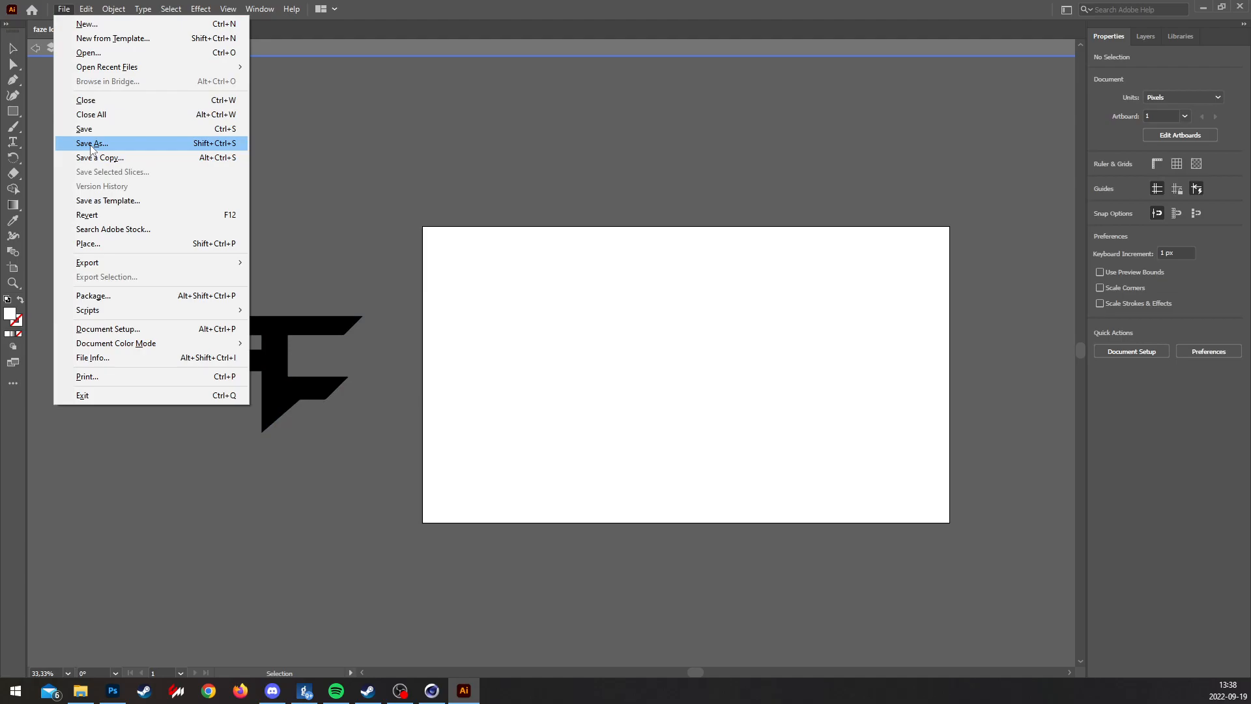
click(92, 143)
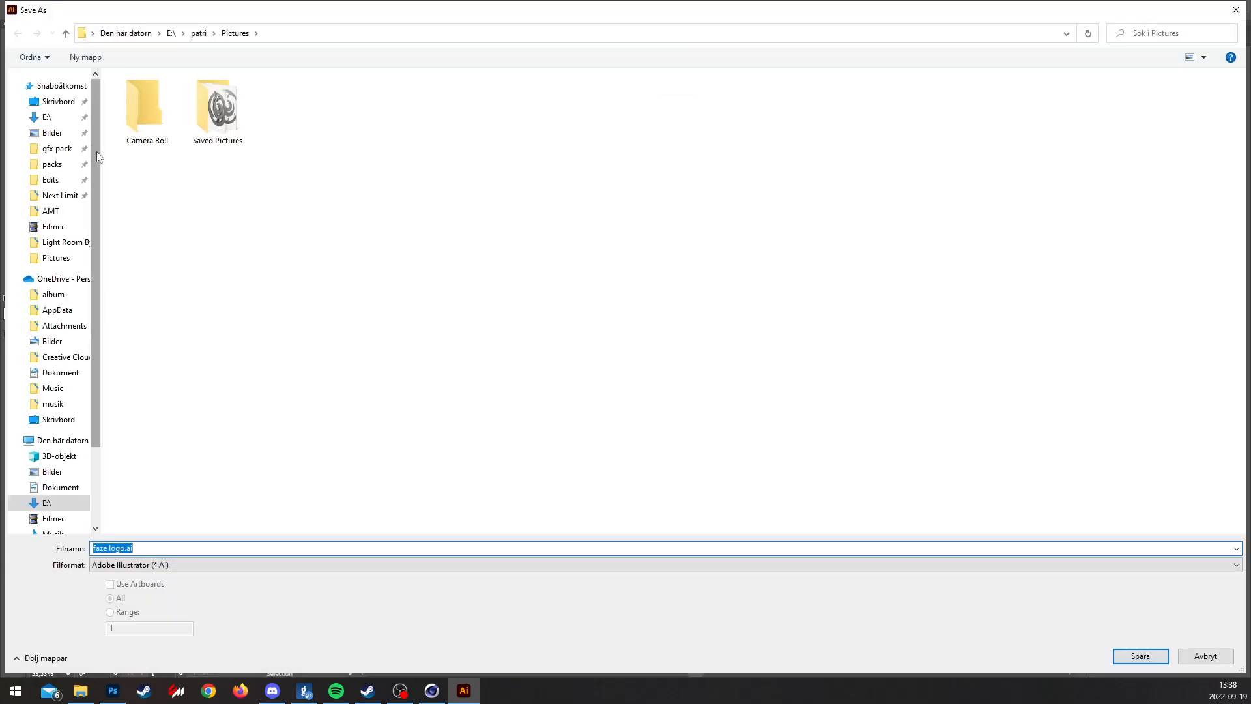
click(1139, 655)
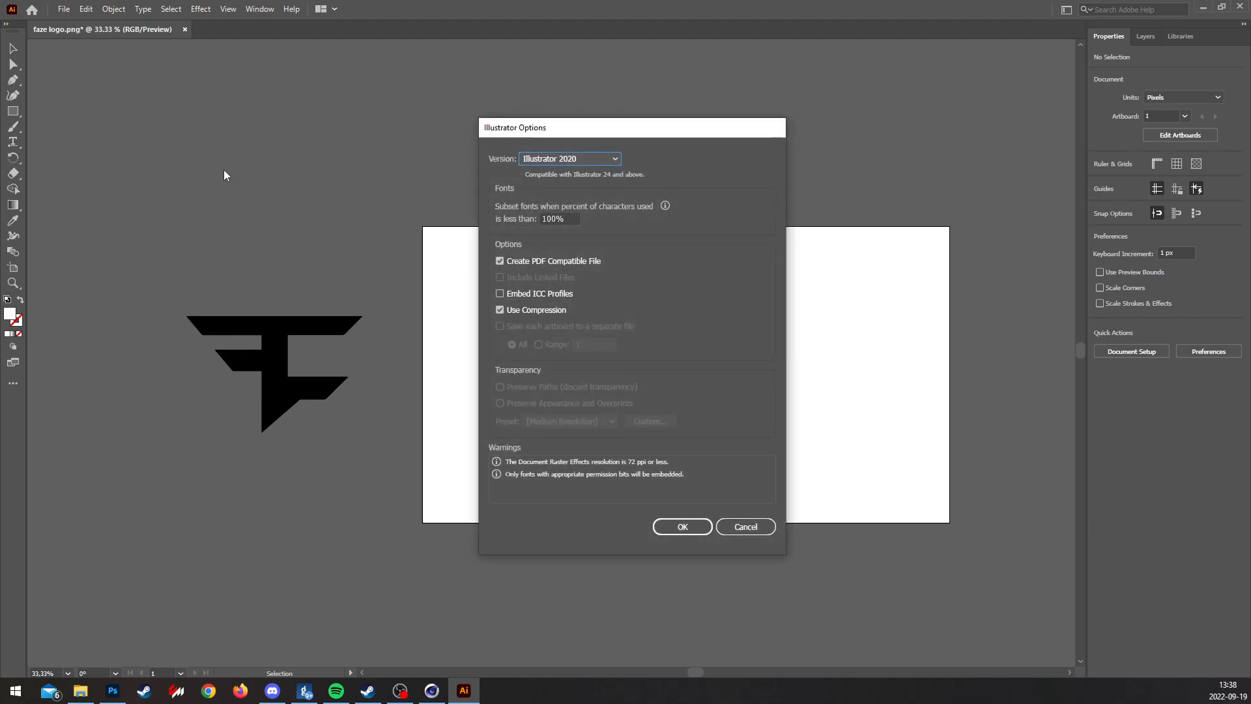
Choose a legacy Illustrator version in the options and confirm the save.
click(570, 157)
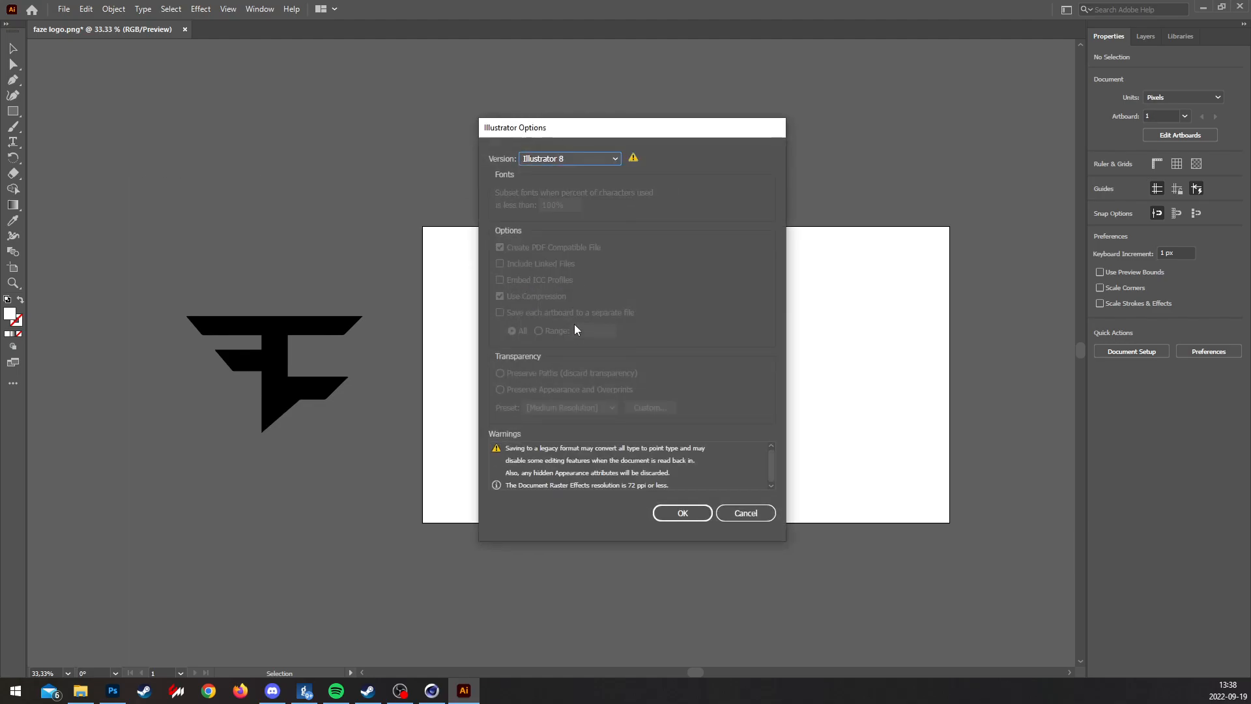
click(569, 158)
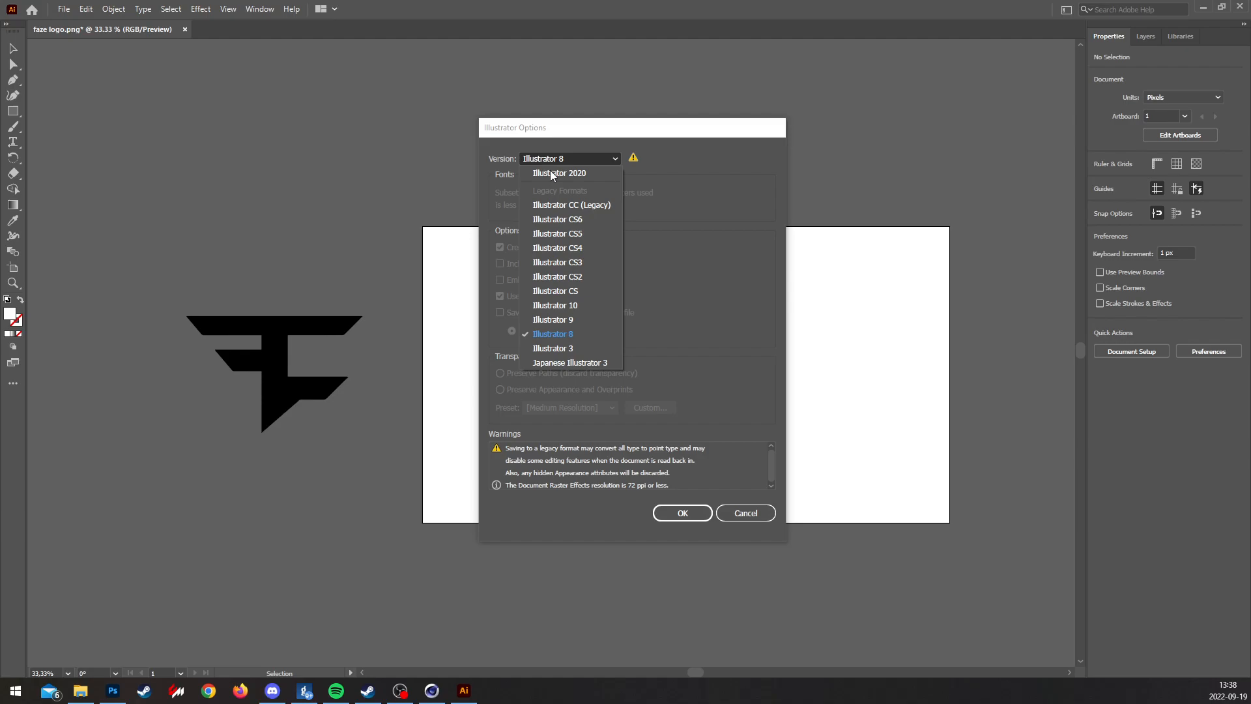
mouse_move(567, 307)
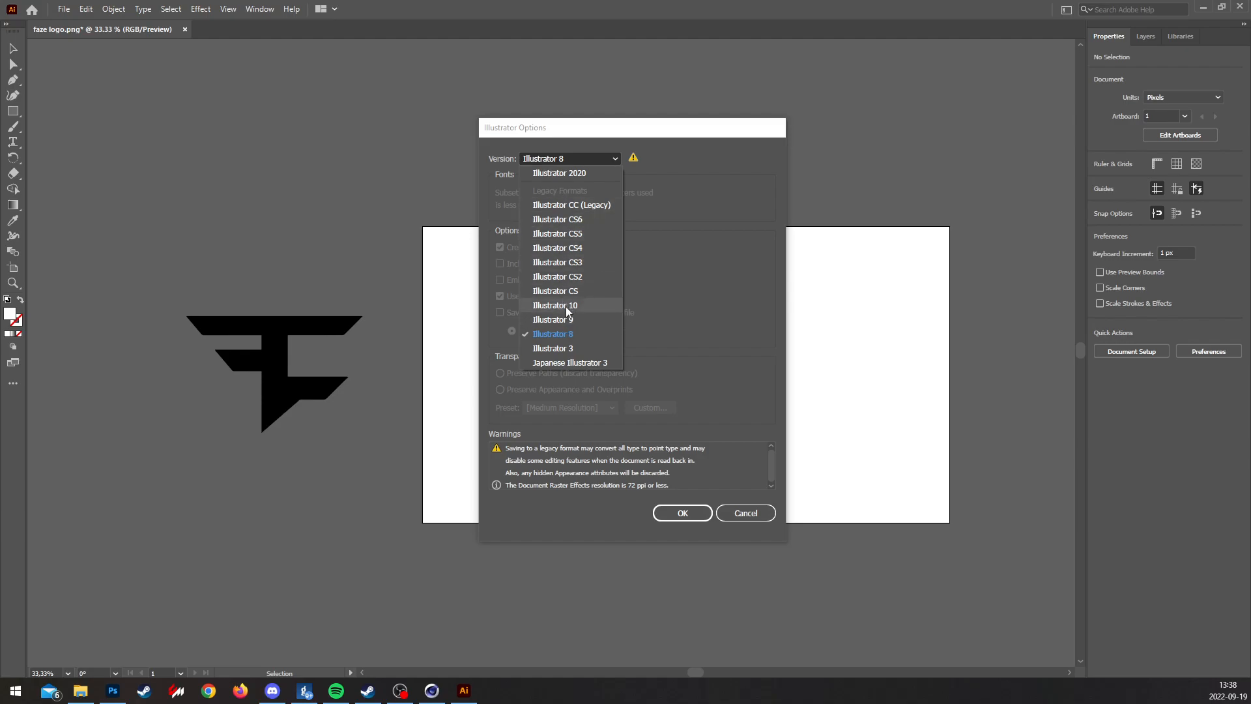
click(681, 512)
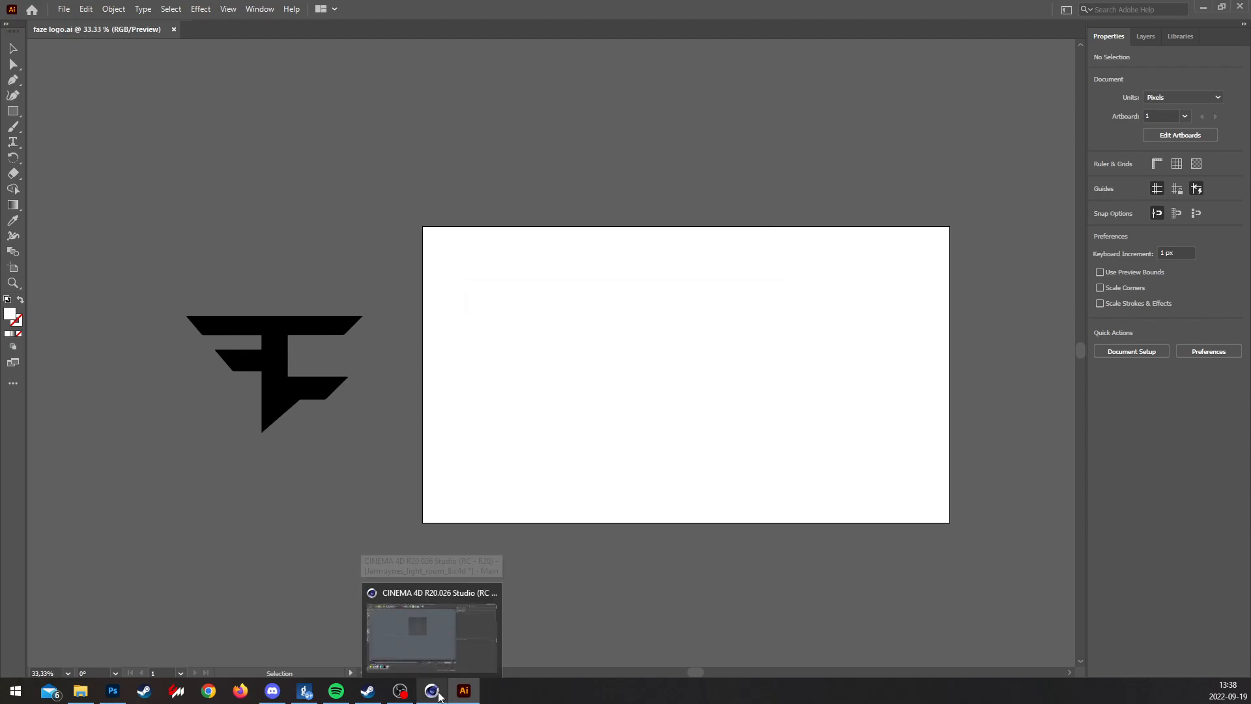
Merge the faze logo .ai file into the Cinema 4D scene as a spline object.
click(431, 627)
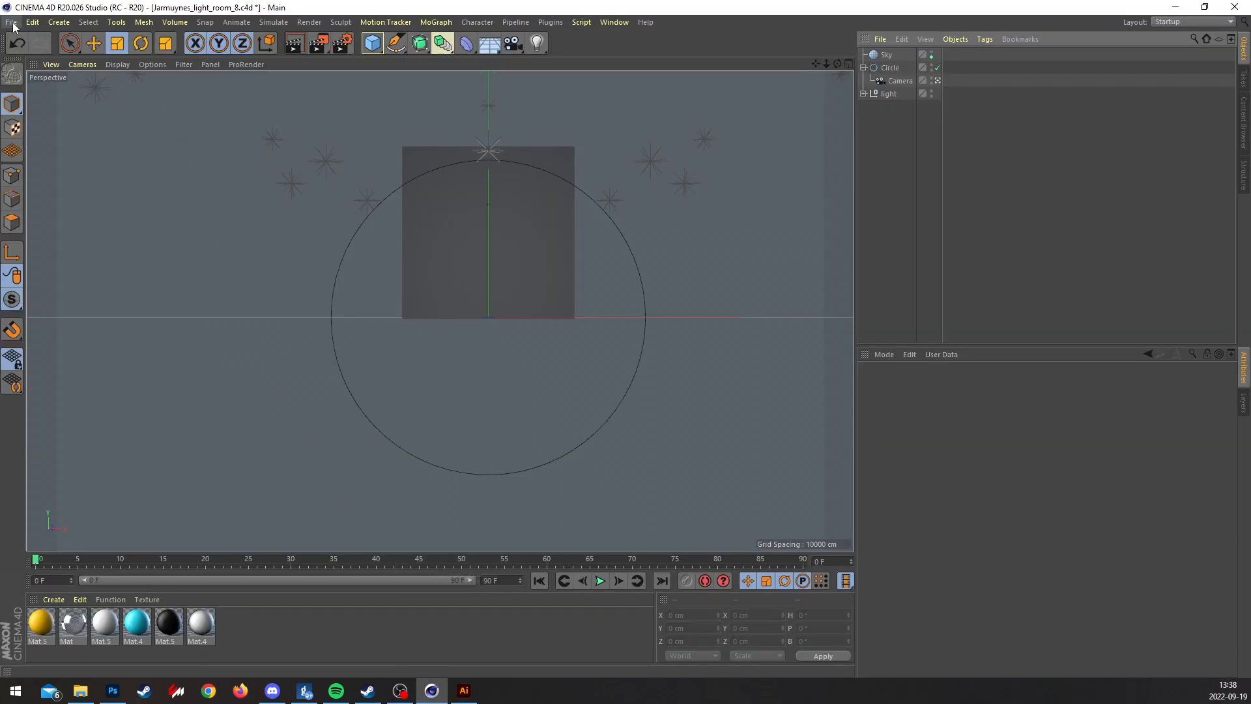
click(12, 22)
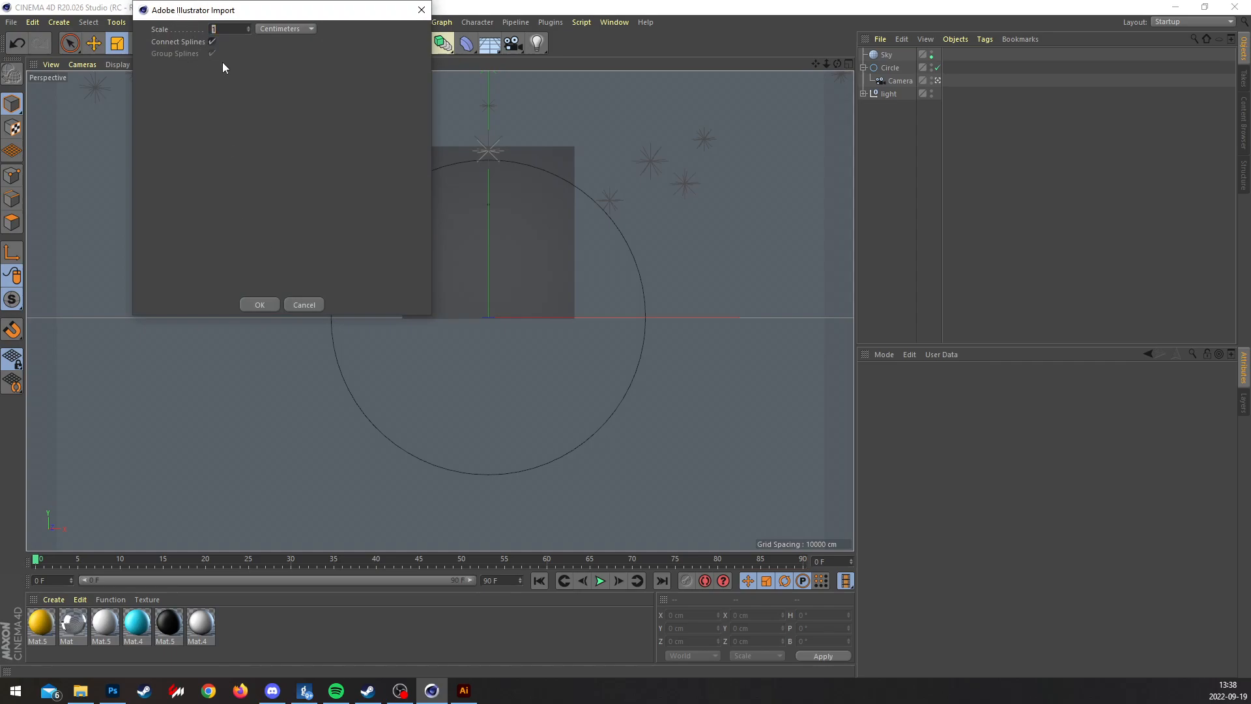
drag(215, 9, 282, 129)
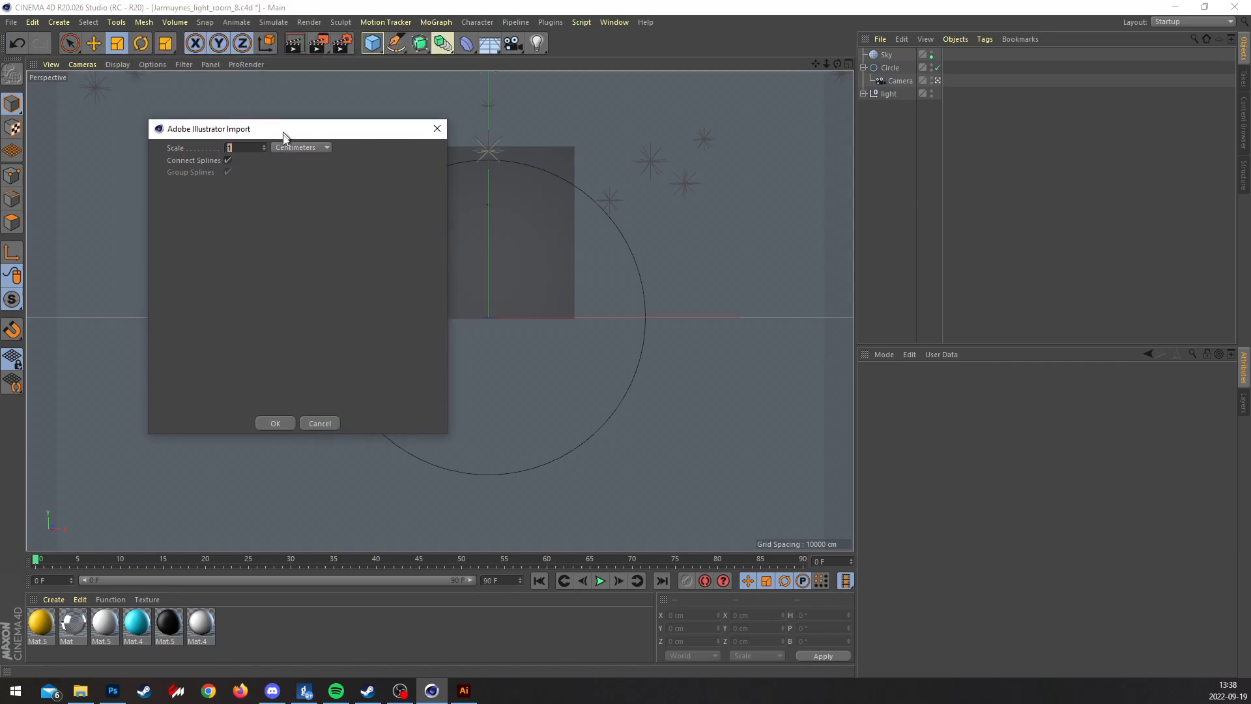
drag(283, 129, 283, 137)
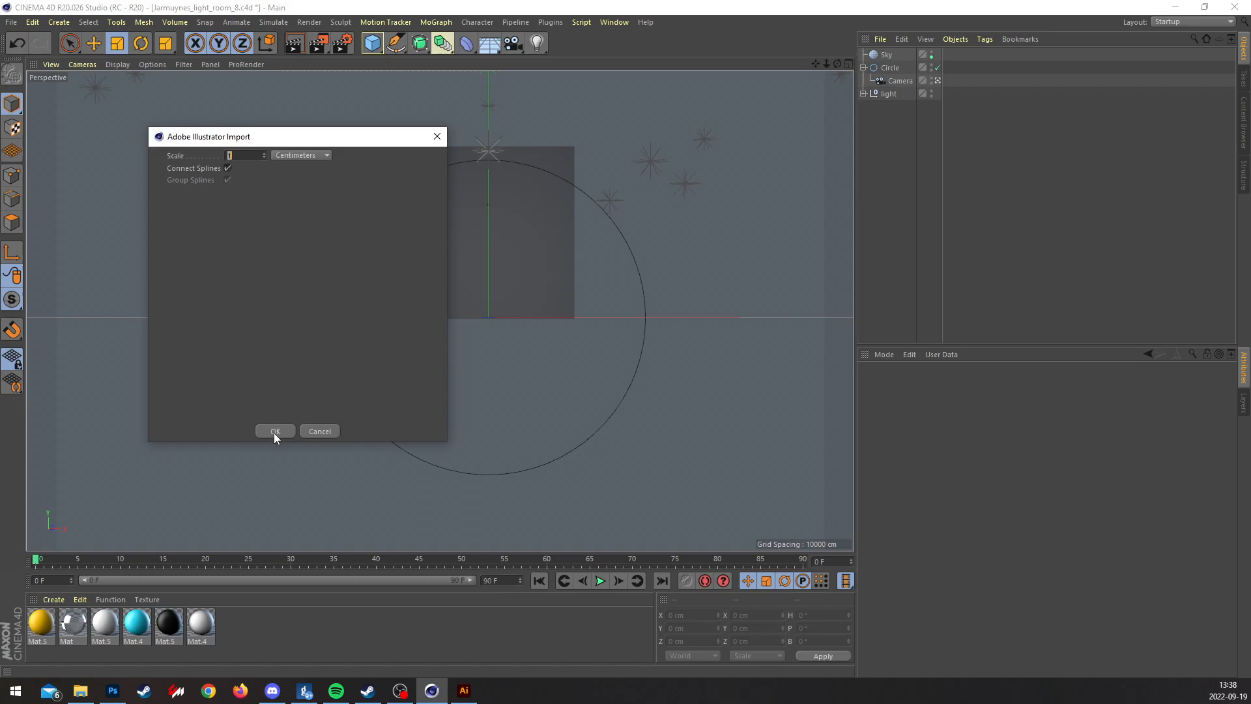
click(273, 431)
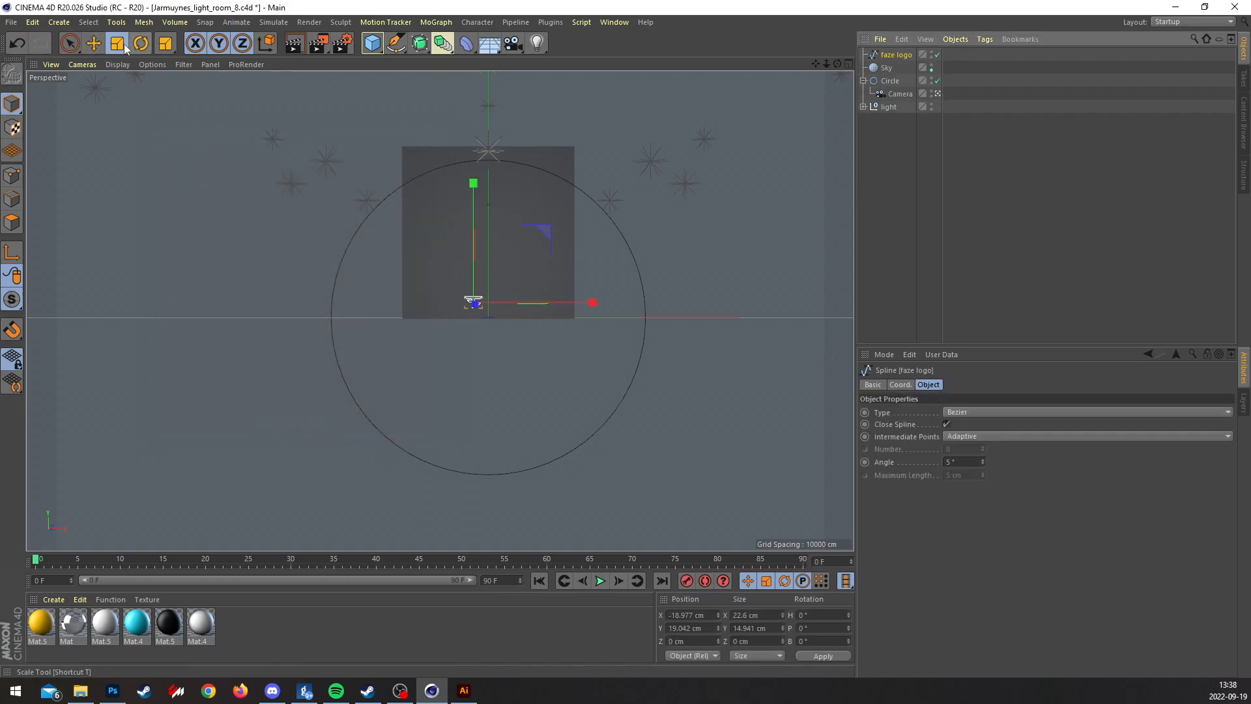
Scale up the faze logo spline and nest it under a new Extrude object.
click(117, 43)
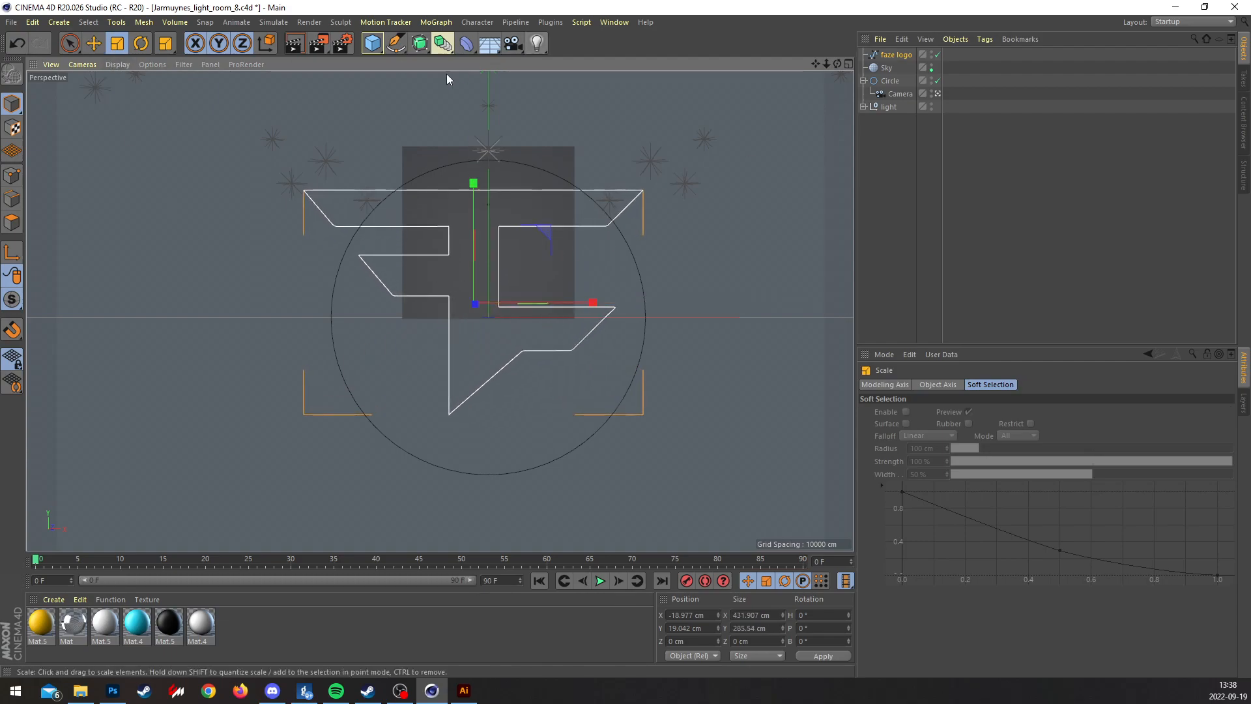
mouse_move(419, 43)
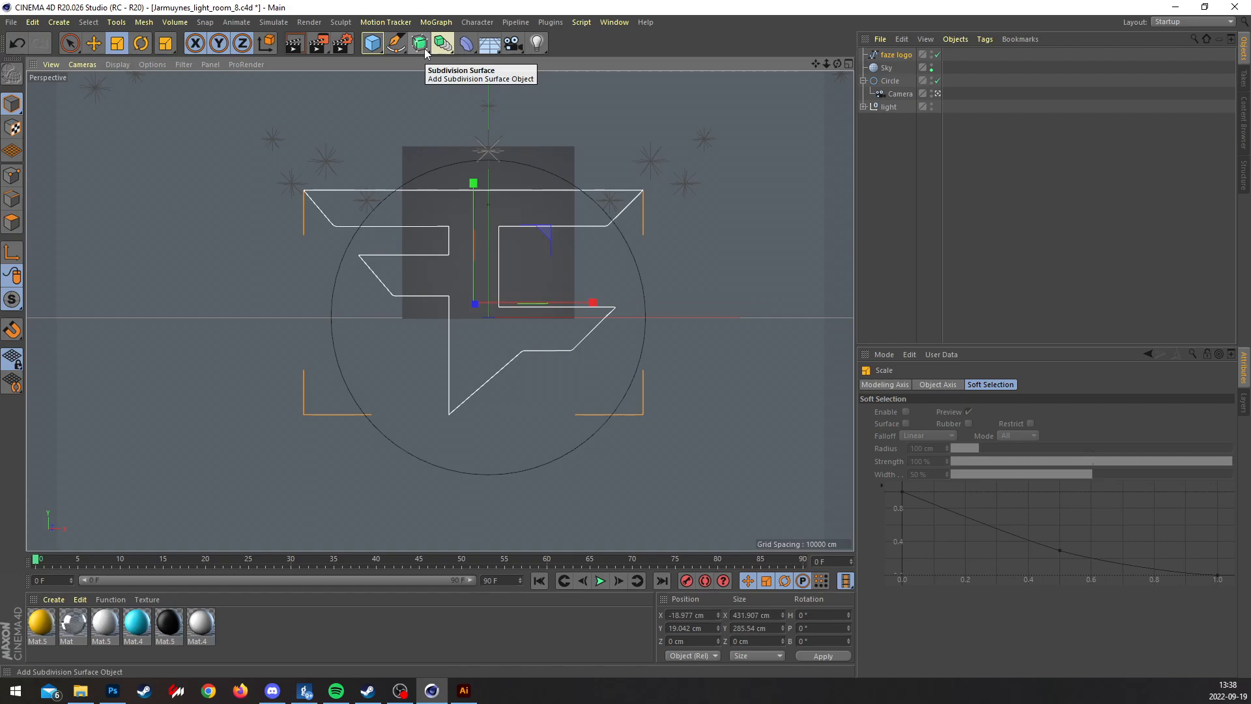
click(418, 43)
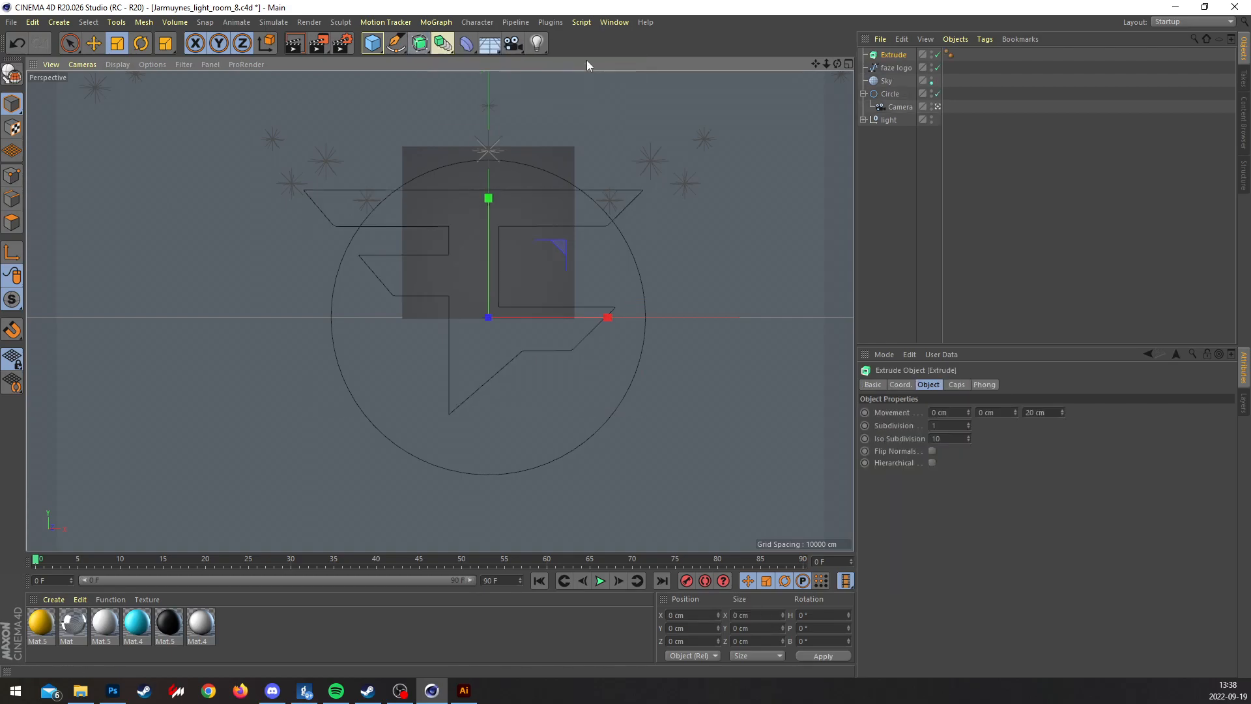
click(894, 68)
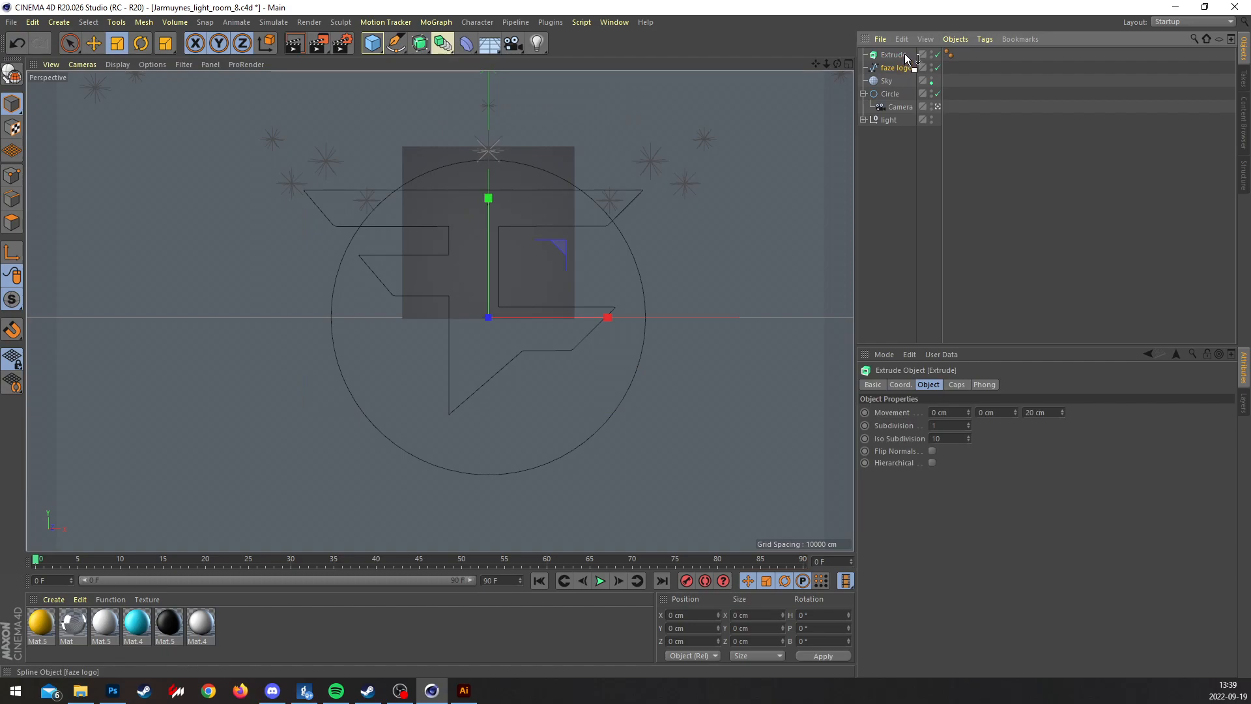
click(930, 54)
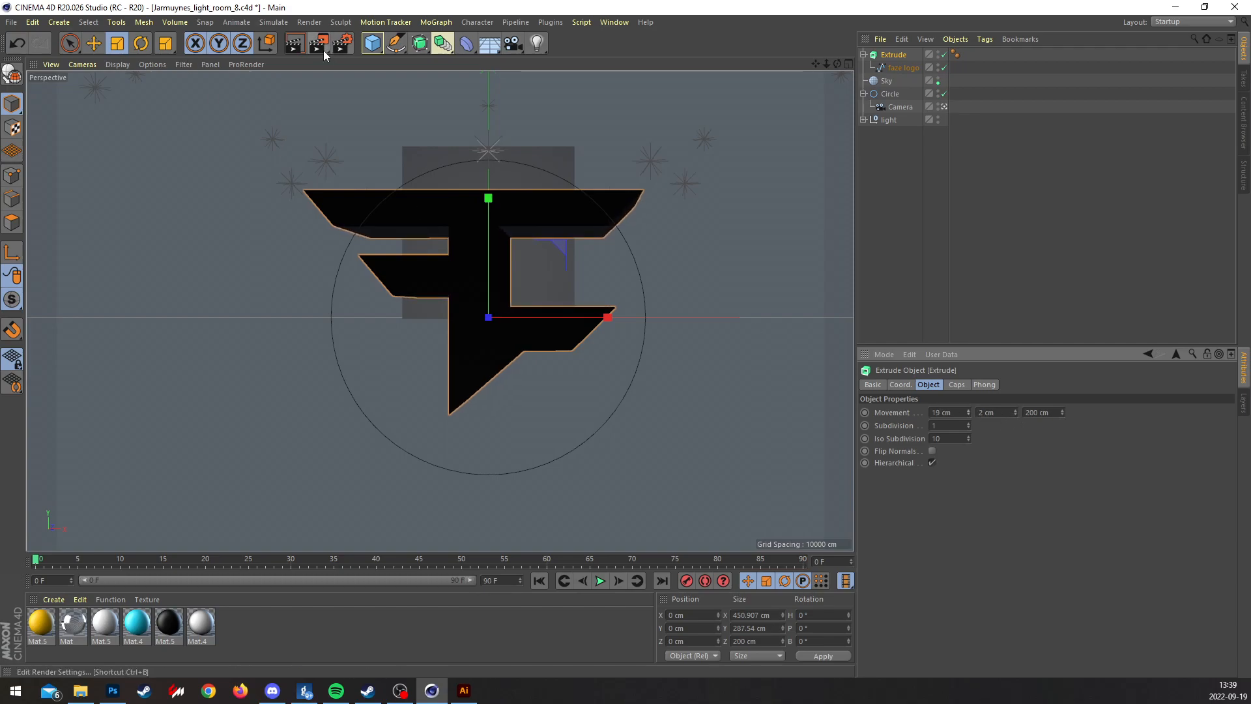
mouse_move(317, 43)
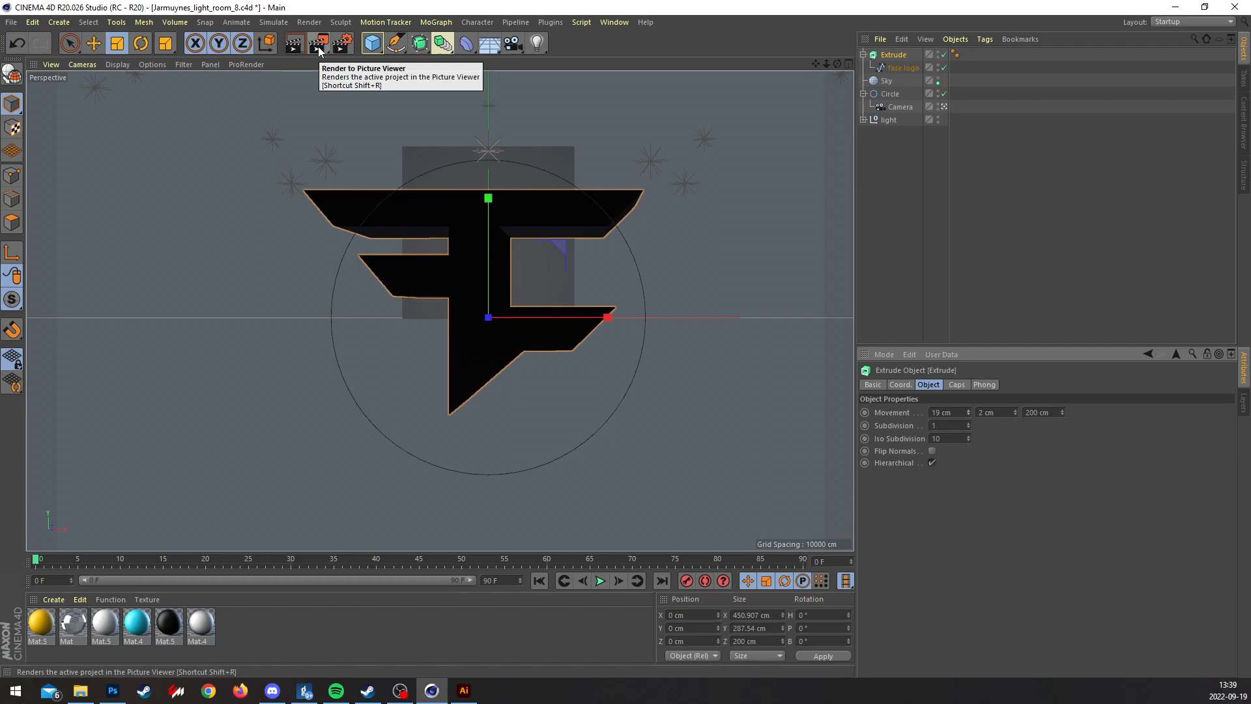
Render the extruded logo to the Picture Viewer and save the 3D image.
click(318, 43)
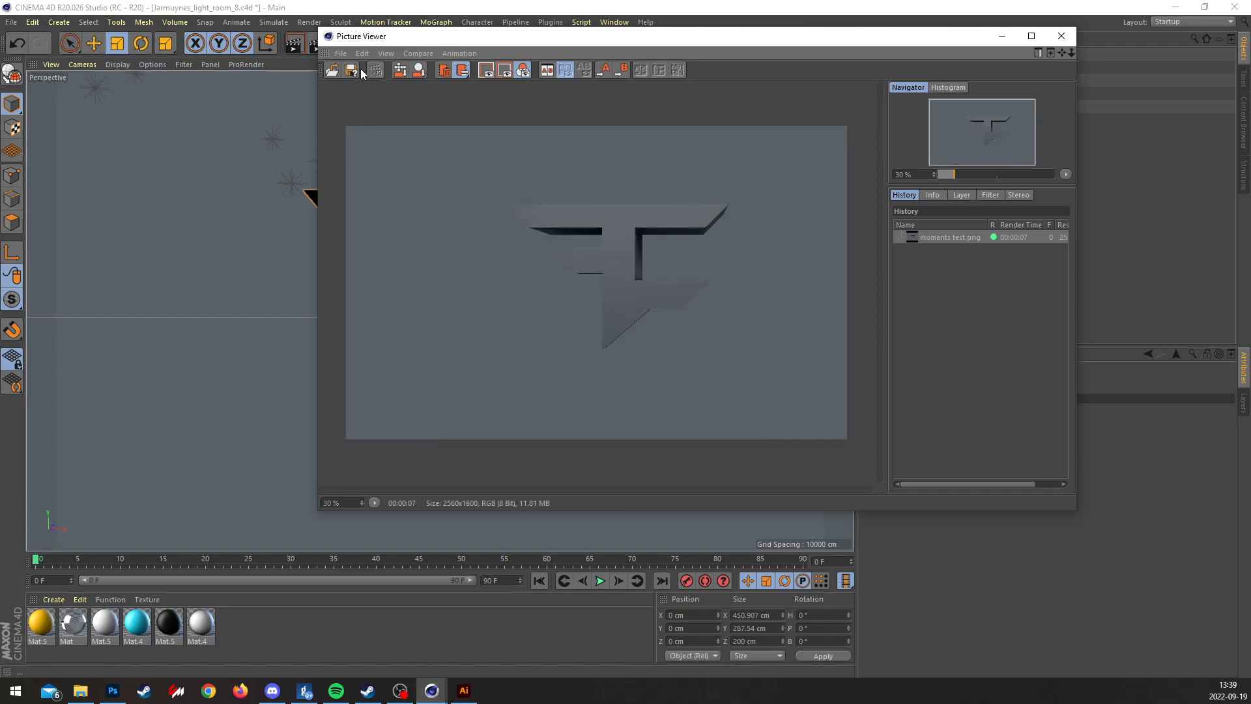
click(349, 70)
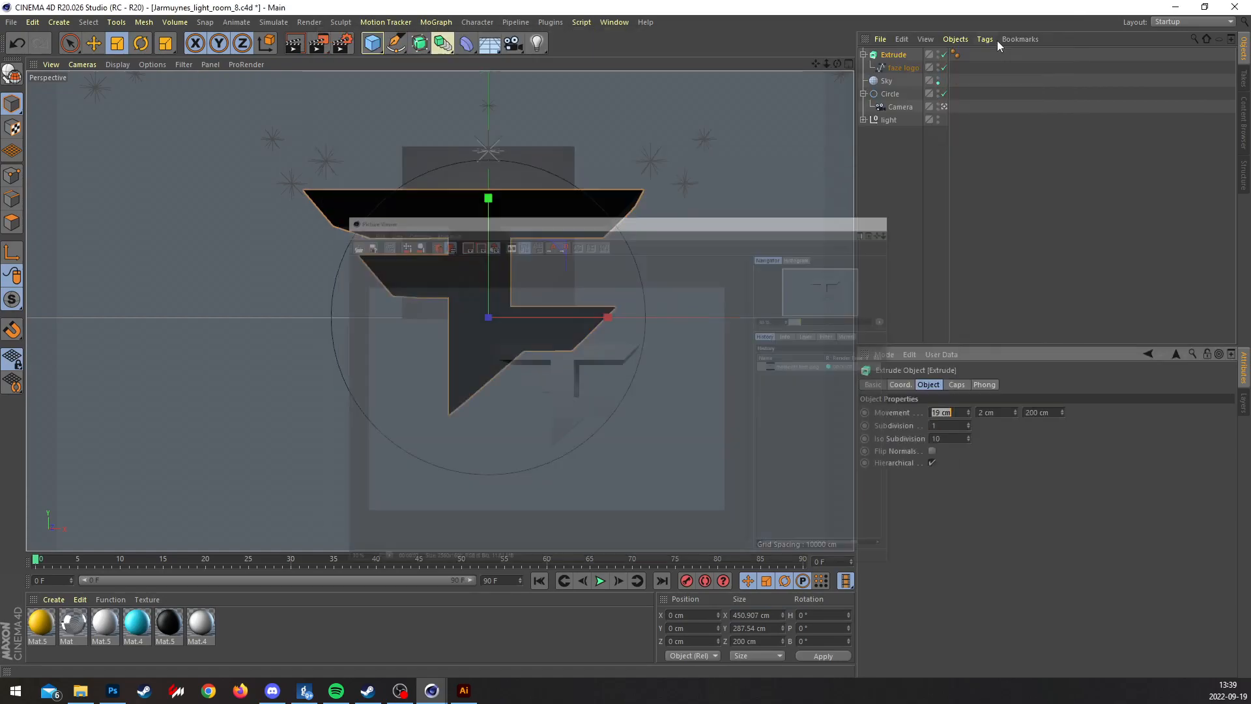
Zero the Extrude Movement values and re-render the flat logo, overwriting the old file.
click(882, 235)
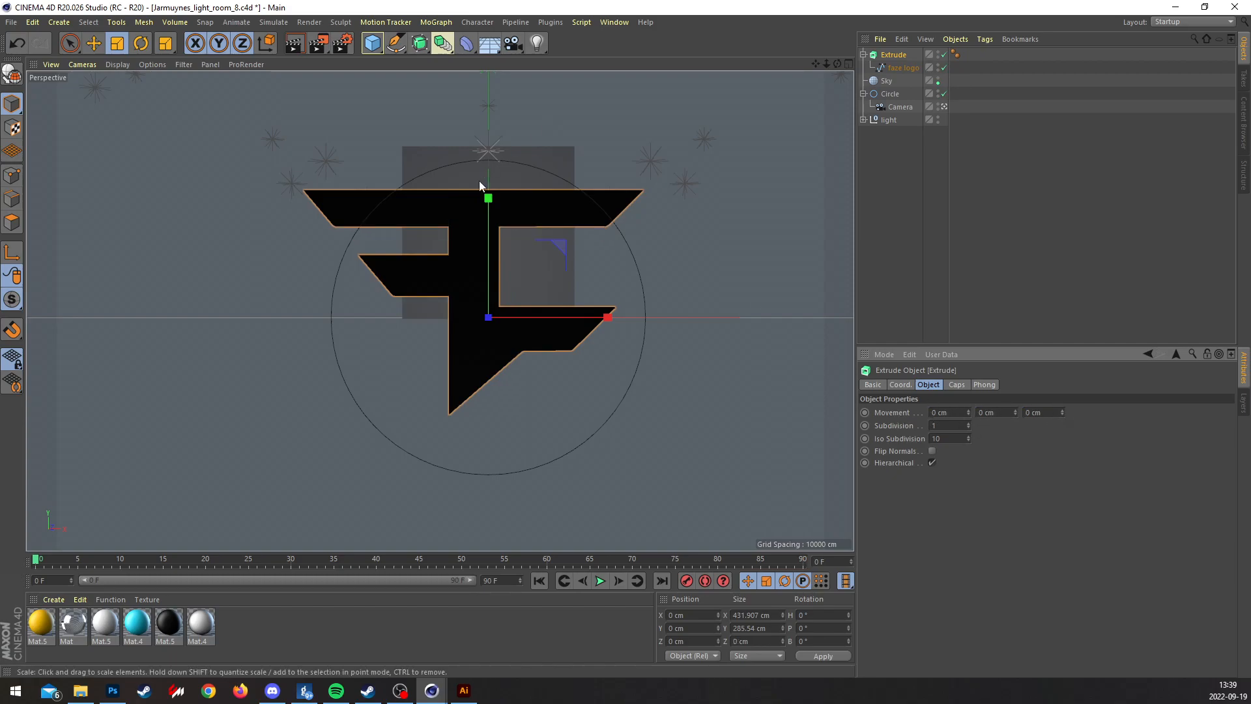
click(314, 43)
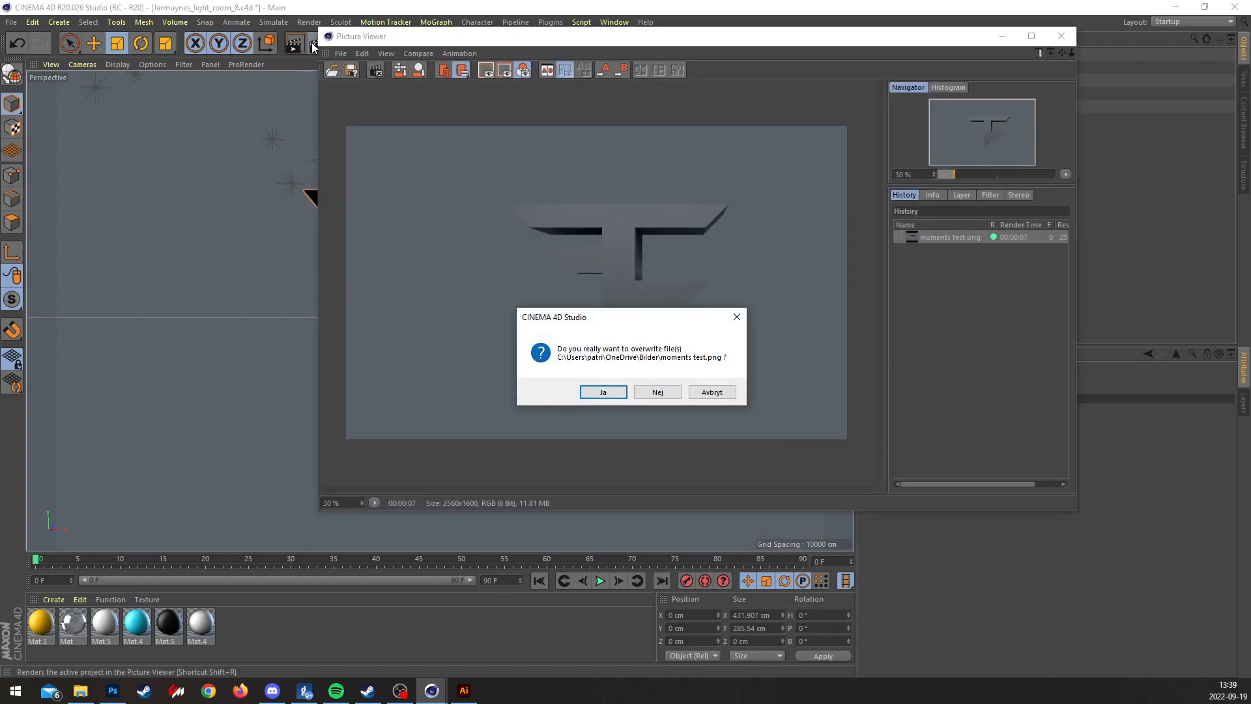
click(602, 392)
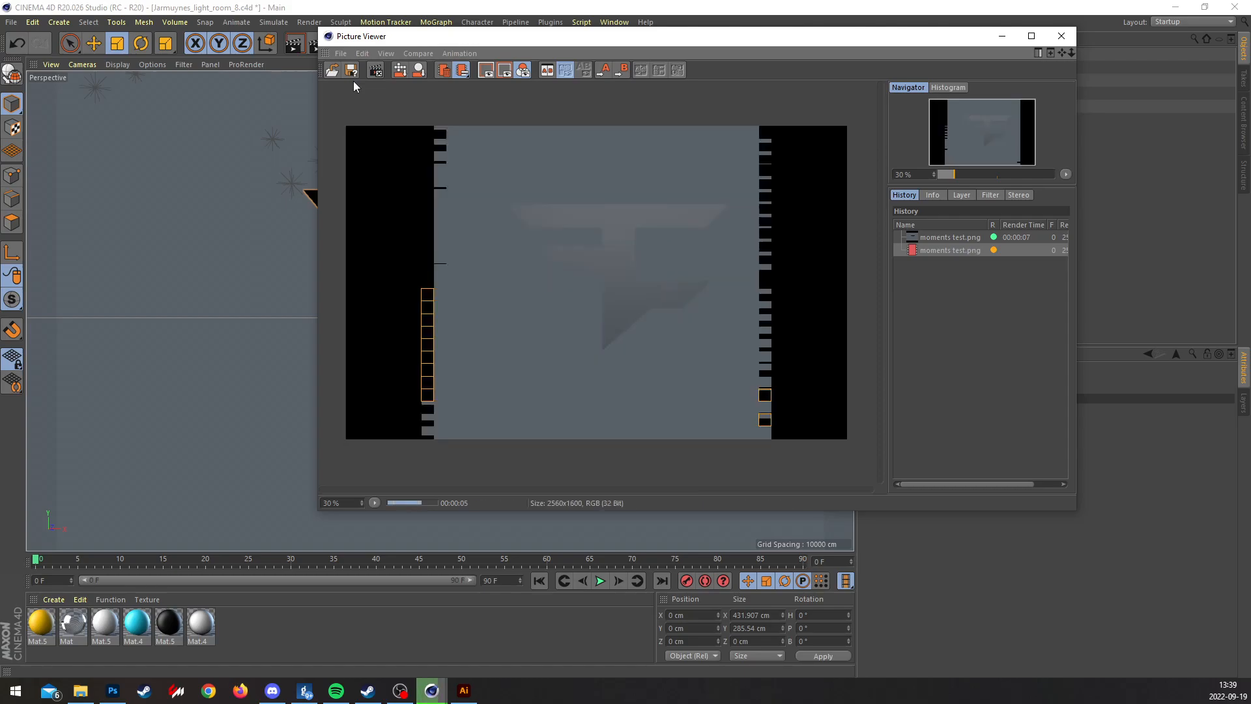
Save the flat render as a new PNG named faze 2 in Pictures.
click(350, 70)
text(f)
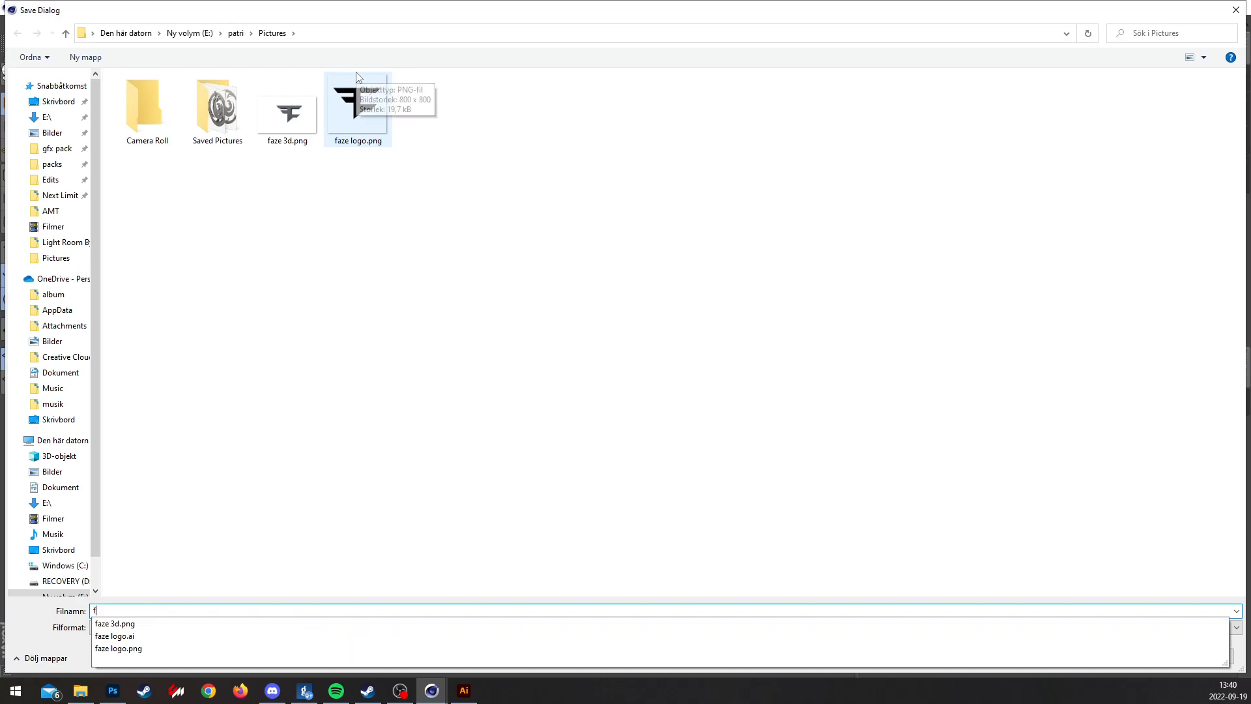
text(aze 2)
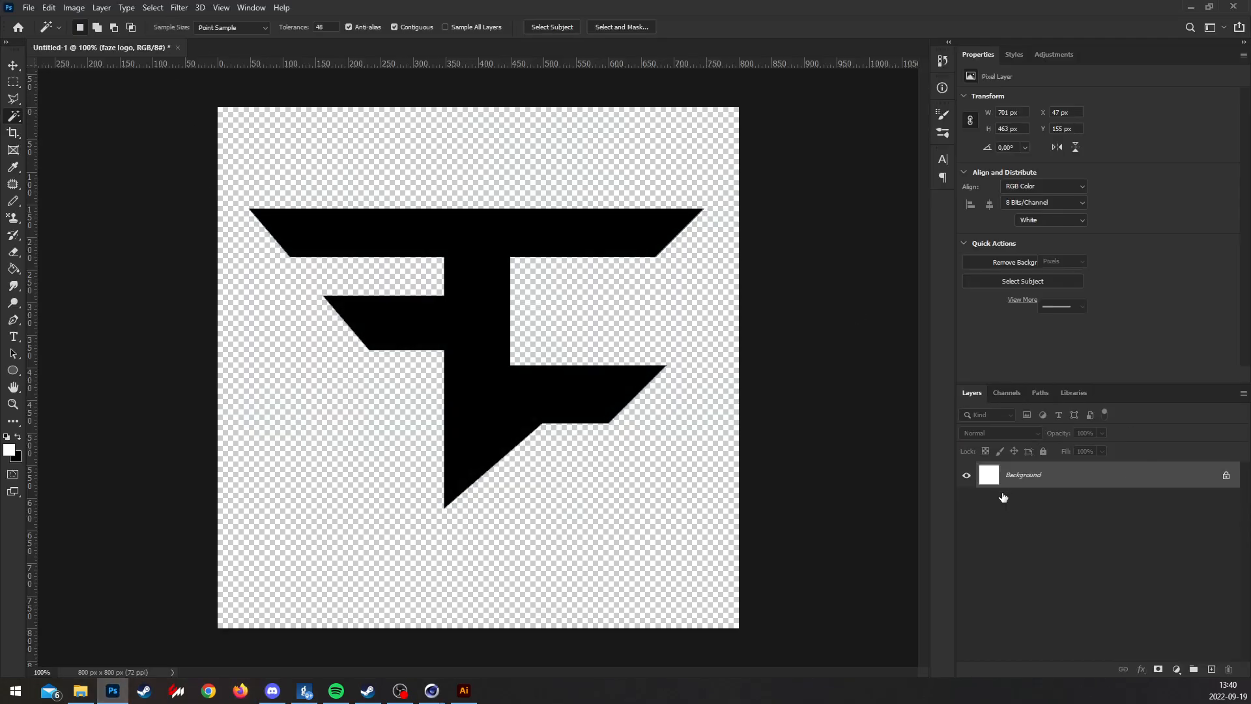
Drag the faze 2d and faze 3d renders into Photoshop and scale them to fill the canvas.
click(79, 691)
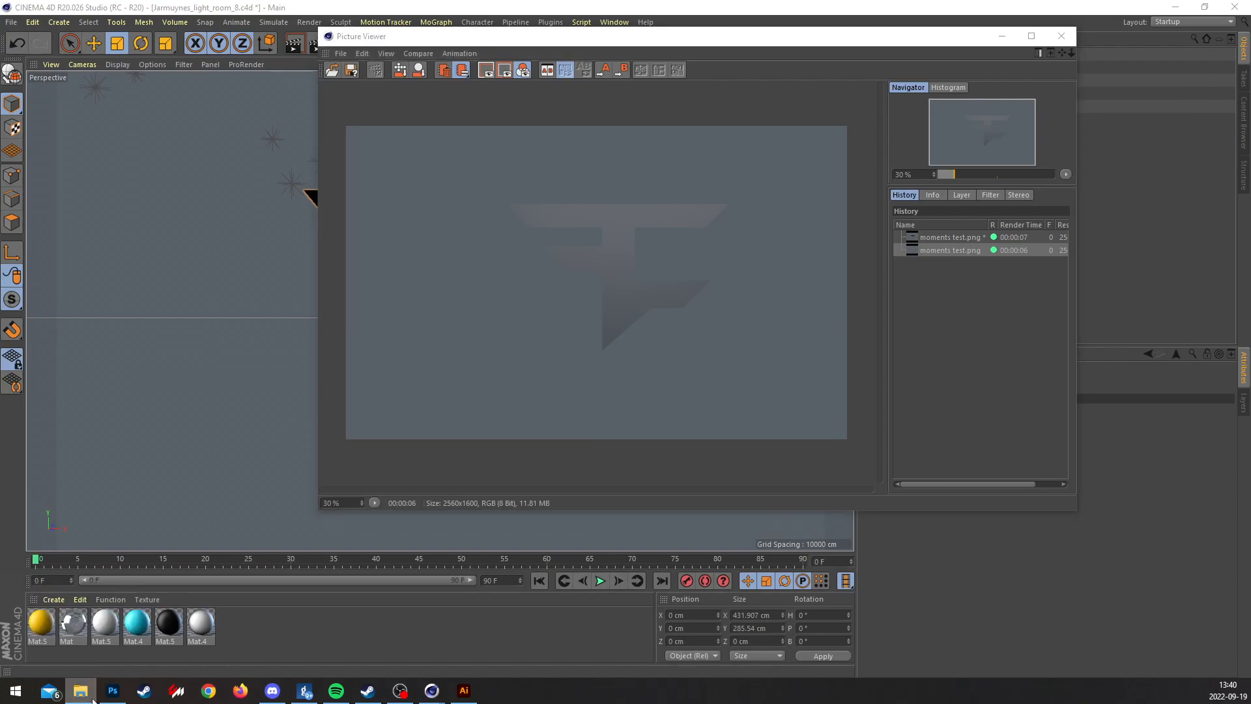
click(112, 691)
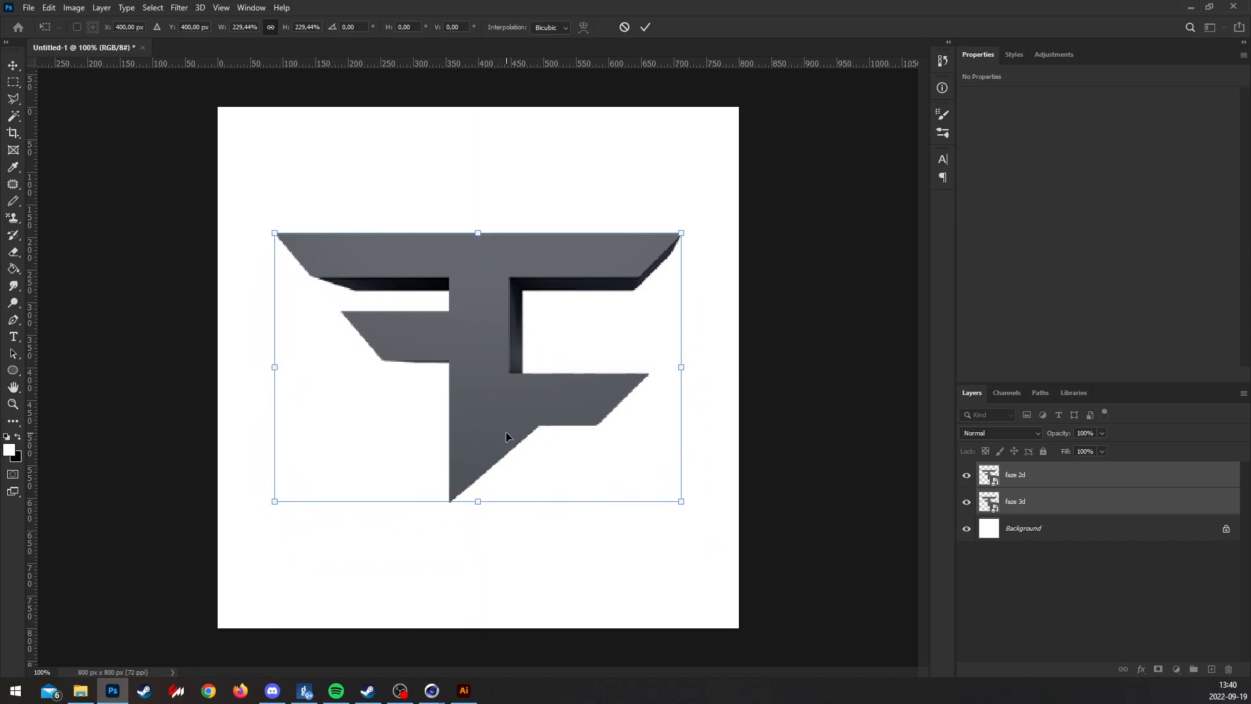
click(13, 116)
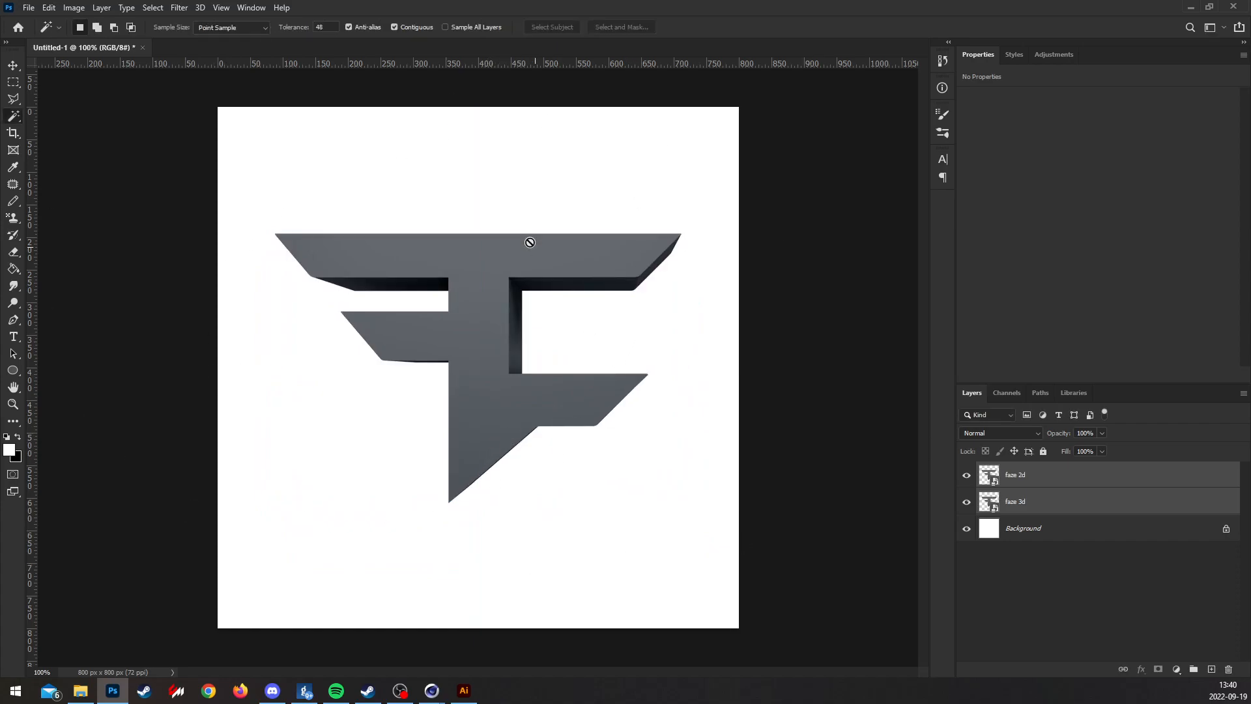